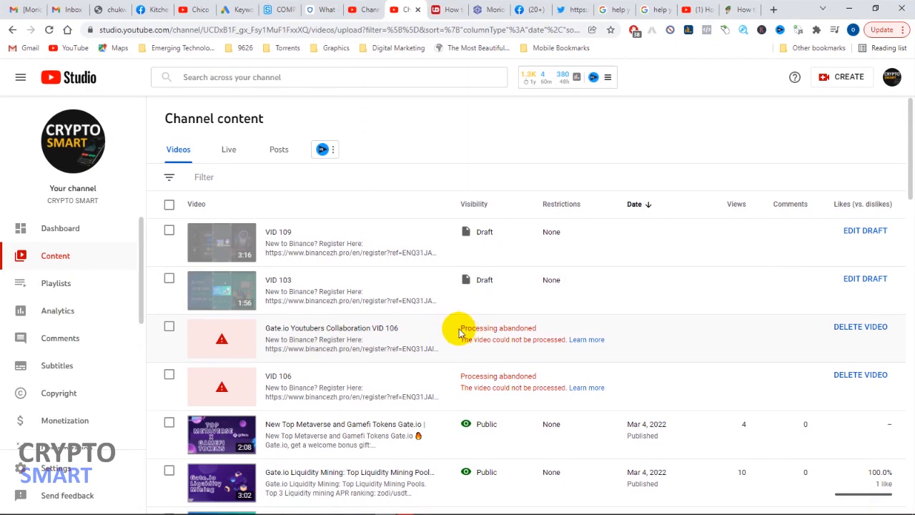
{"action": "mouse_move", "coordinate": [416, 330]}
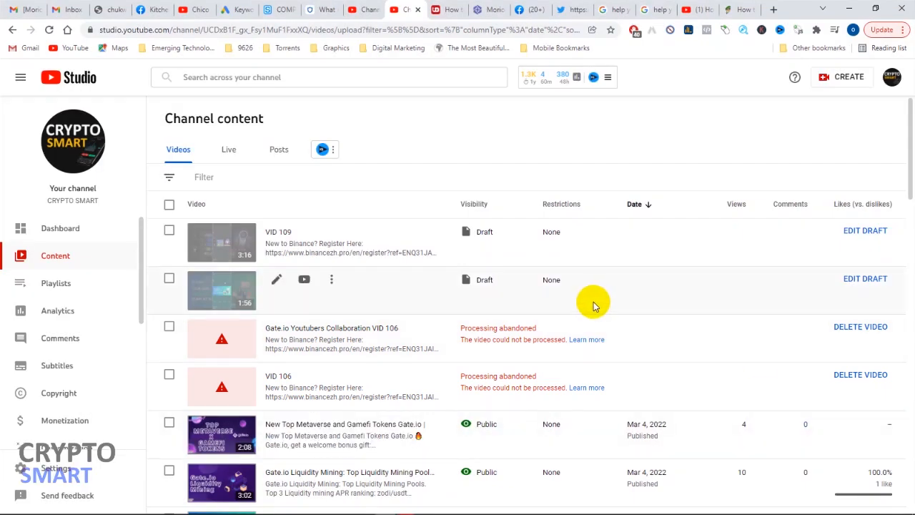
{"action": "mouse_move", "coordinate": [567, 263]}
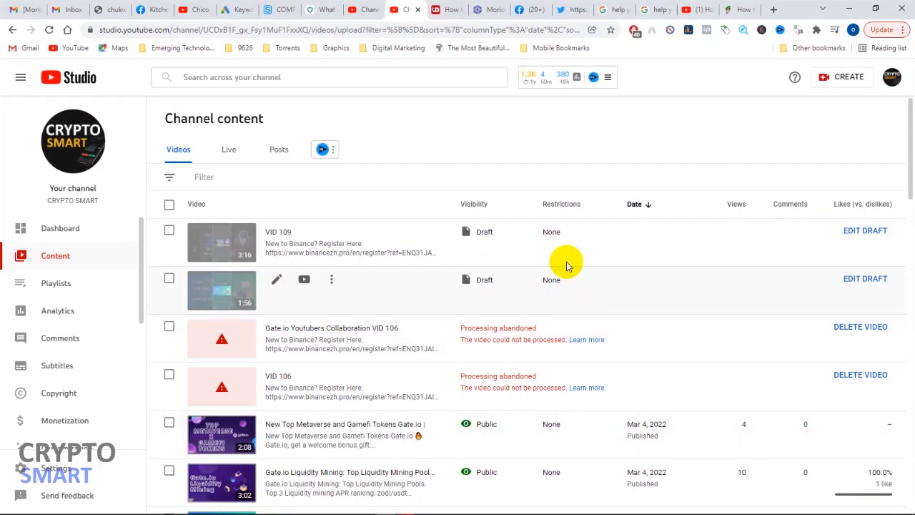
{"action": "mouse_move", "coordinate": [576, 234]}
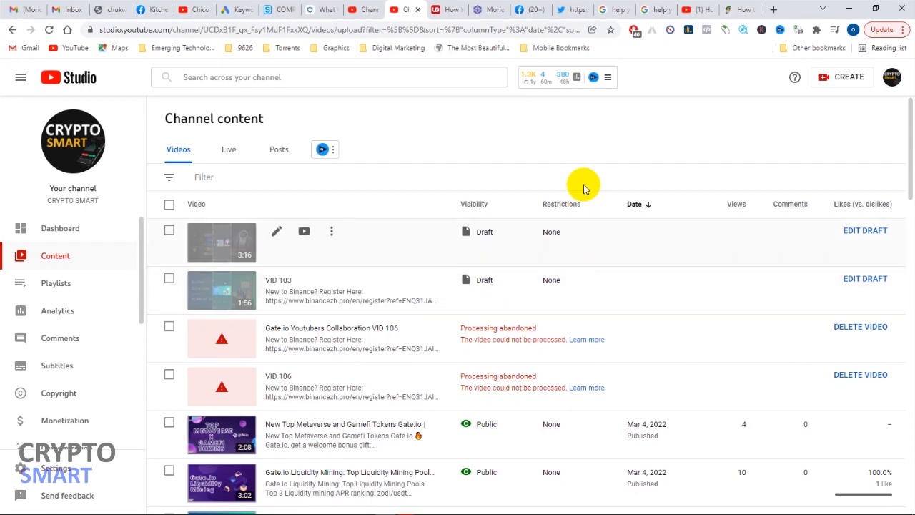
{"action": "mouse_move", "coordinate": [596, 139]}
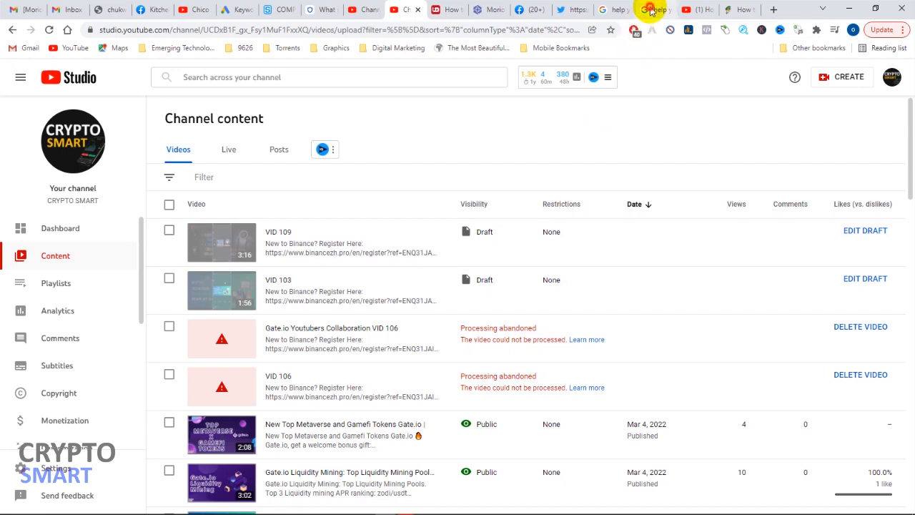
Return to the Google results for 'help youtube video cannot be processed'.
{"action": "left_click", "coordinate": [649, 9]}
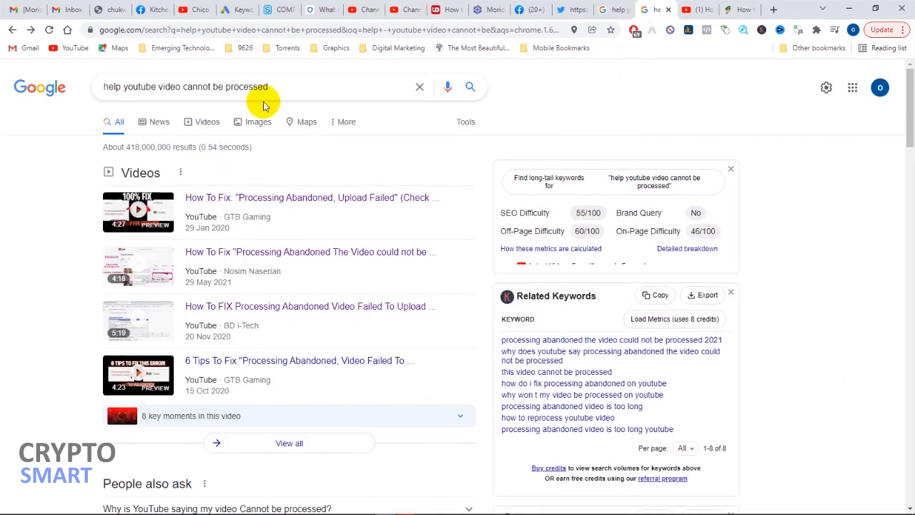
{"action": "mouse_move", "coordinate": [178, 67]}
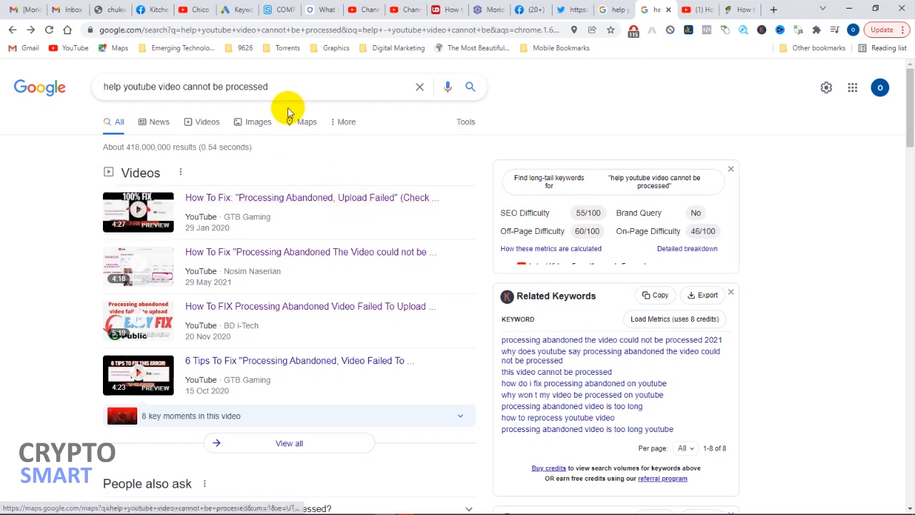
{"action": "mouse_move", "coordinate": [399, 9]}
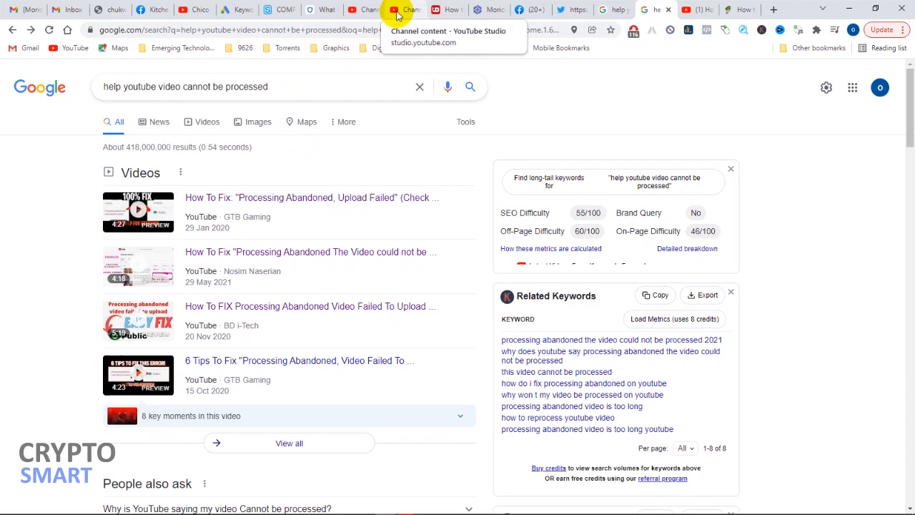
Go back to the YouTube Studio Channel content list showing two abandoned uploads.
{"action": "left_click", "coordinate": [404, 9]}
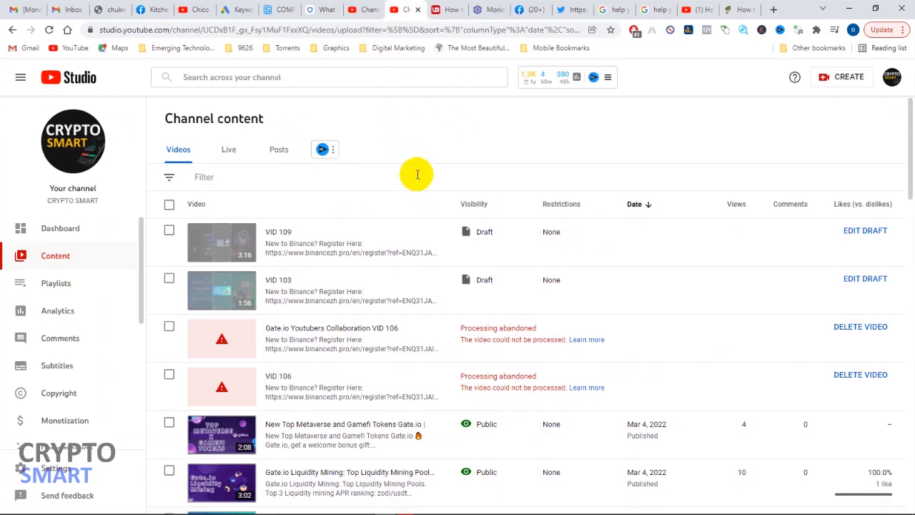
{"action": "mouse_move", "coordinate": [391, 278]}
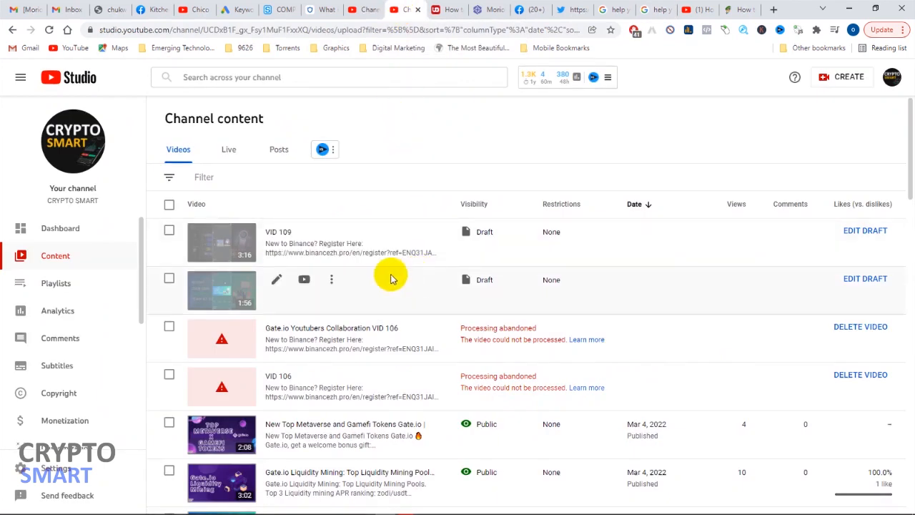
{"action": "mouse_move", "coordinate": [388, 285]}
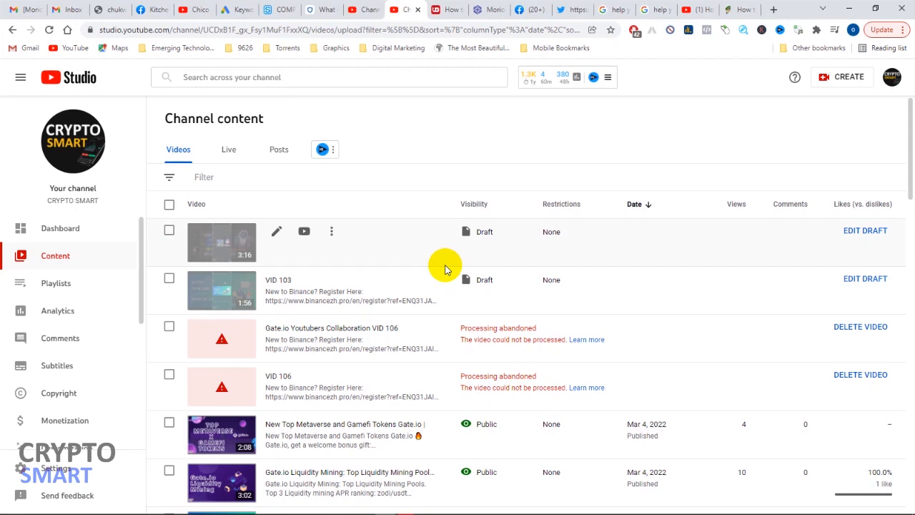
Switch to the GATE.io DONE folder holding VID 106, 107 and 108.
{"action": "key", "text": "alt+tab"}
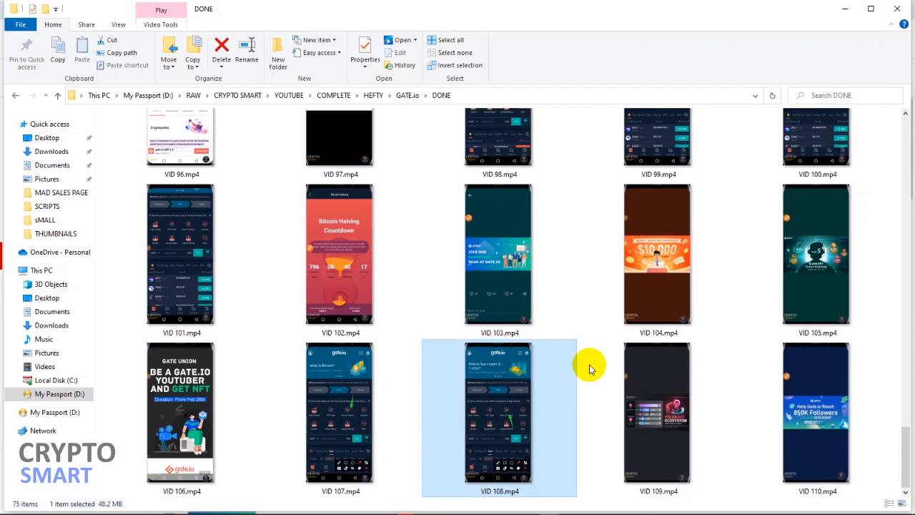
{"action": "mouse_move", "coordinate": [489, 377]}
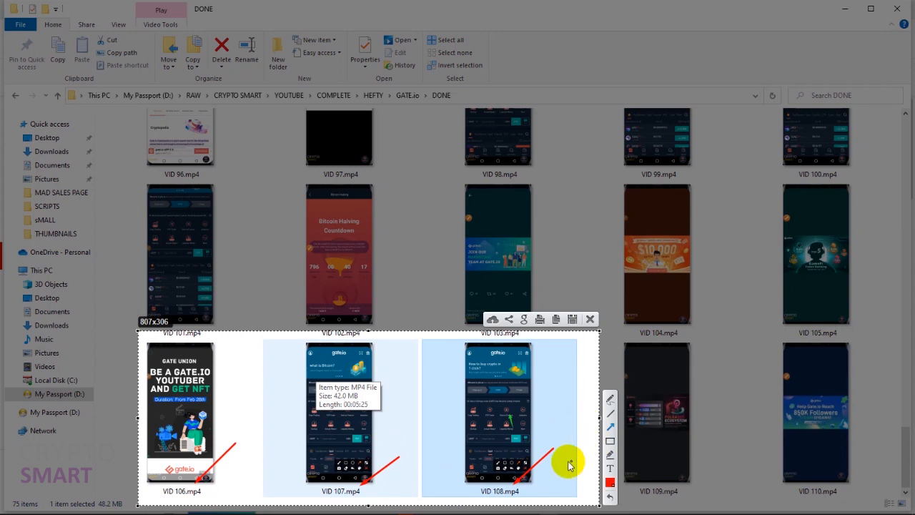
{"action": "mouse_move", "coordinate": [185, 456]}
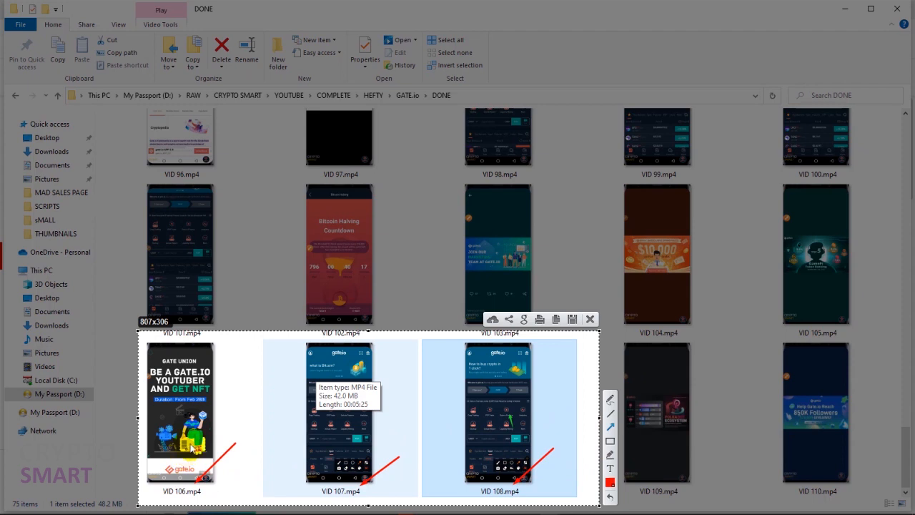
{"action": "mouse_move", "coordinate": [664, 234]}
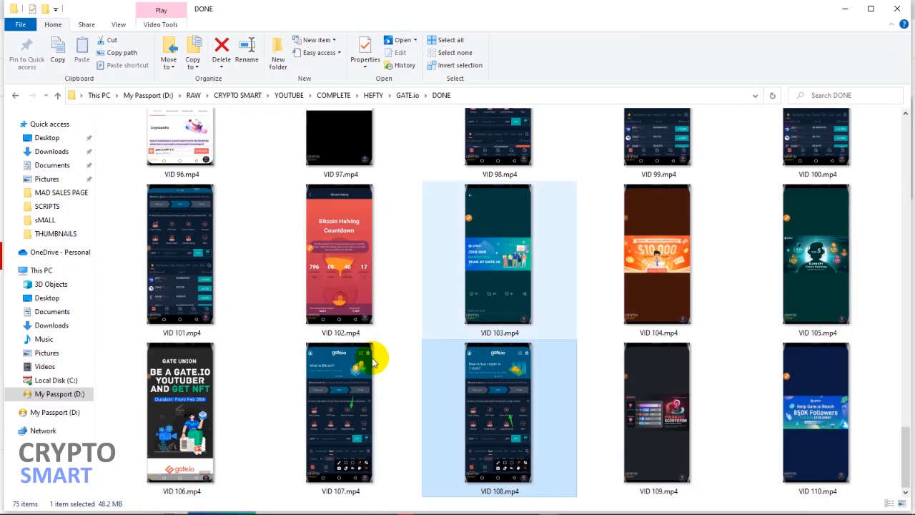
Open VID 106.mp4's Details properties showing 12.50 frames/second and move the dialog aside.
{"action": "left_click", "coordinate": [180, 419]}
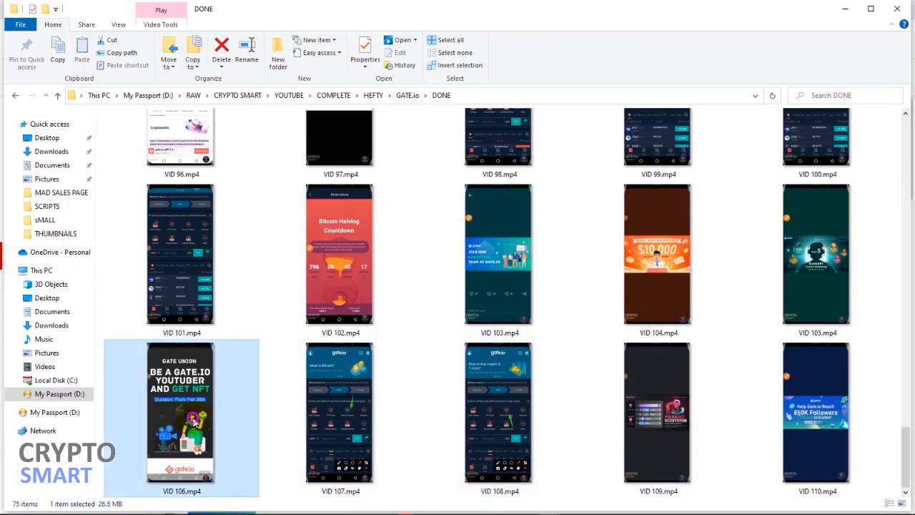
{"action": "right_click", "coordinate": [181, 418]}
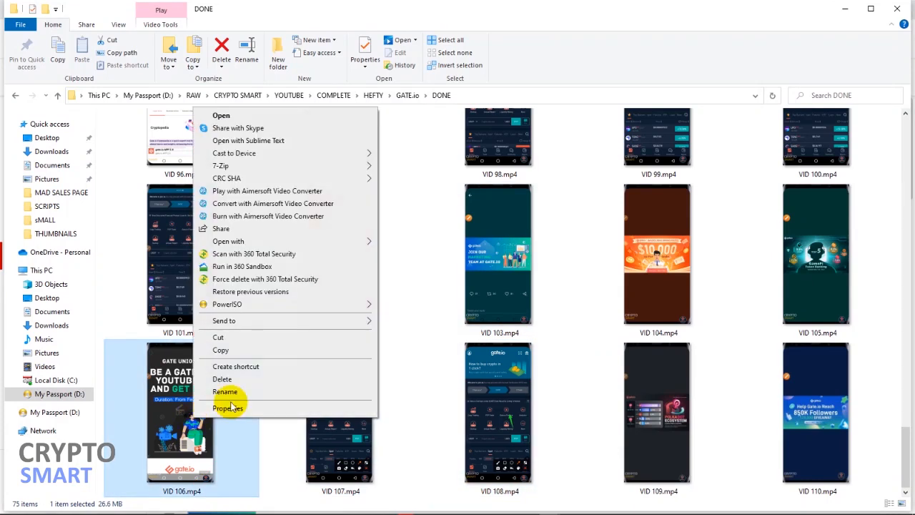
{"action": "left_click", "coordinate": [227, 407]}
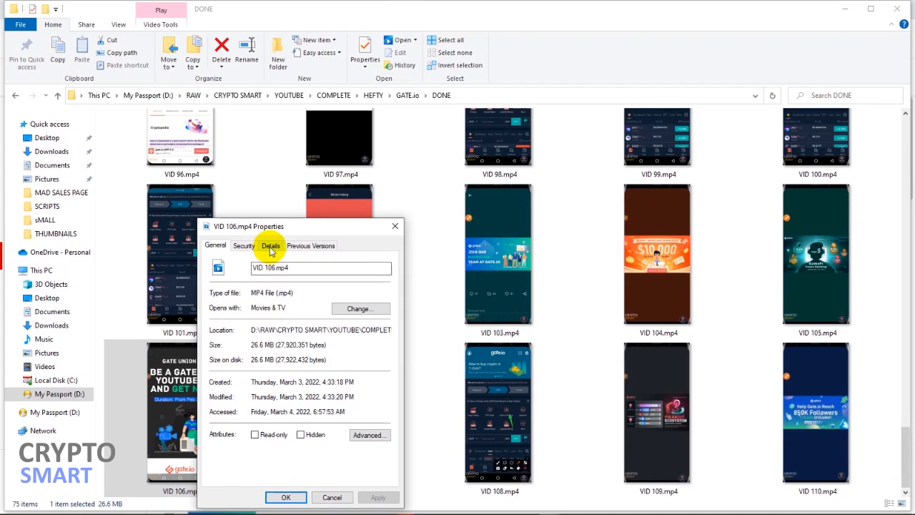
{"action": "left_click", "coordinate": [270, 245]}
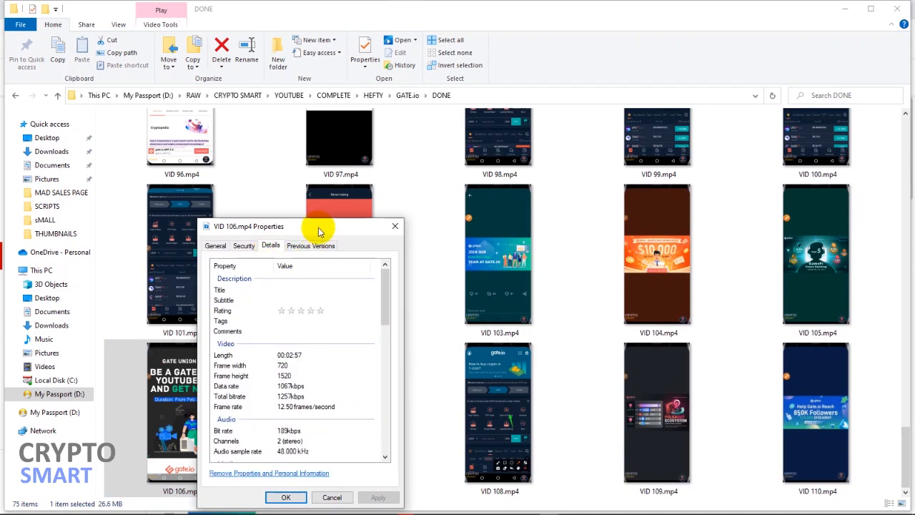
{"action": "left_click_drag", "start_coordinate": [320, 226], "coordinate": [209, 101]}
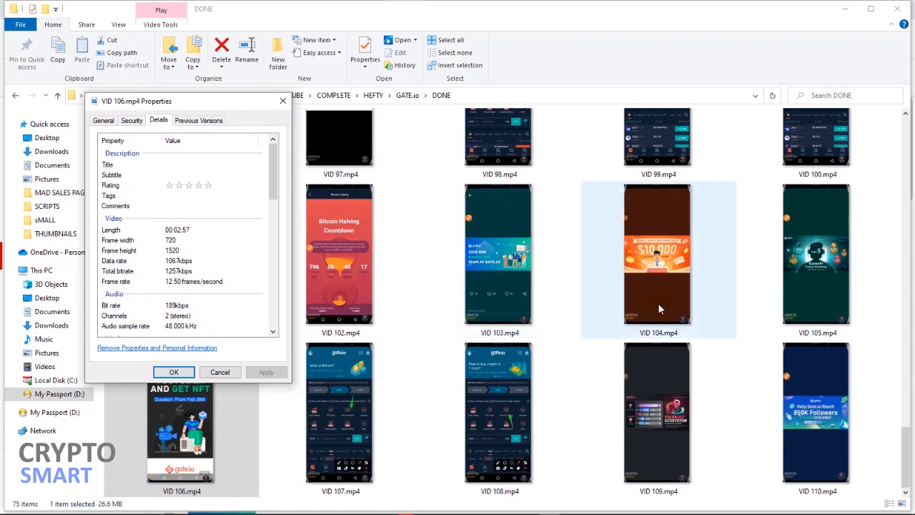
{"action": "mouse_move", "coordinate": [633, 262]}
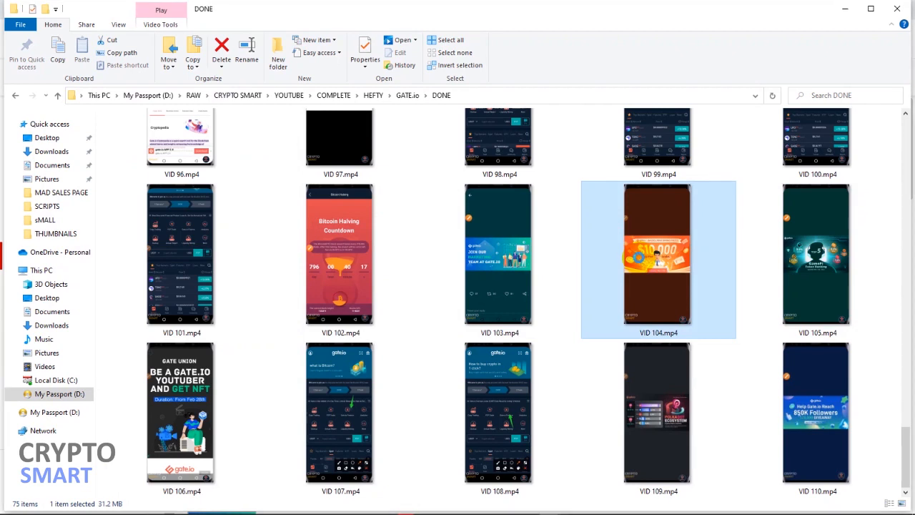
Open VID 104.mp4's Details (5.00 fps) and place VID 106's dialog beside it.
{"action": "right_click", "coordinate": [657, 254]}
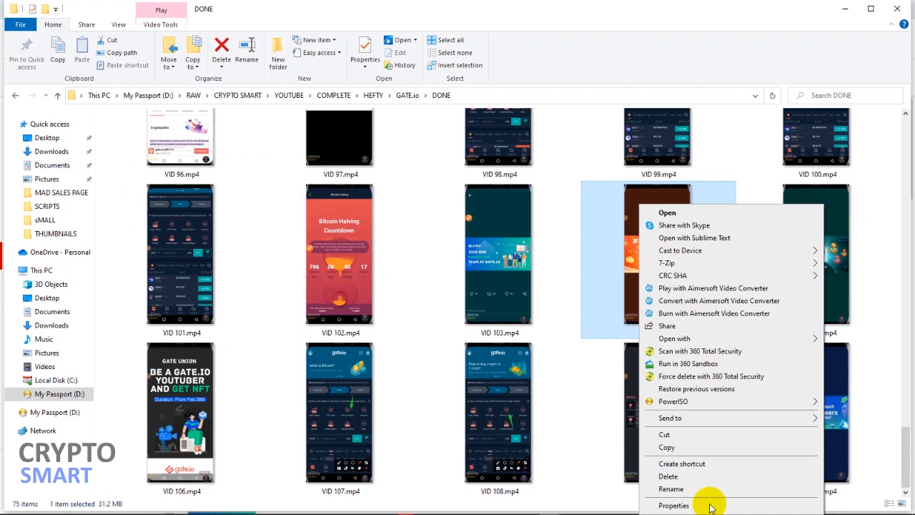
{"action": "left_click", "coordinate": [673, 505]}
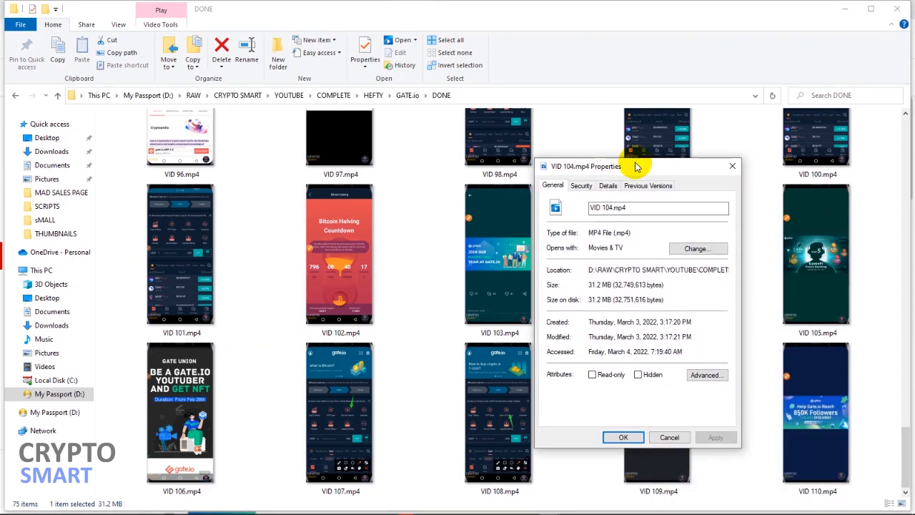
{"action": "left_click", "coordinate": [607, 185]}
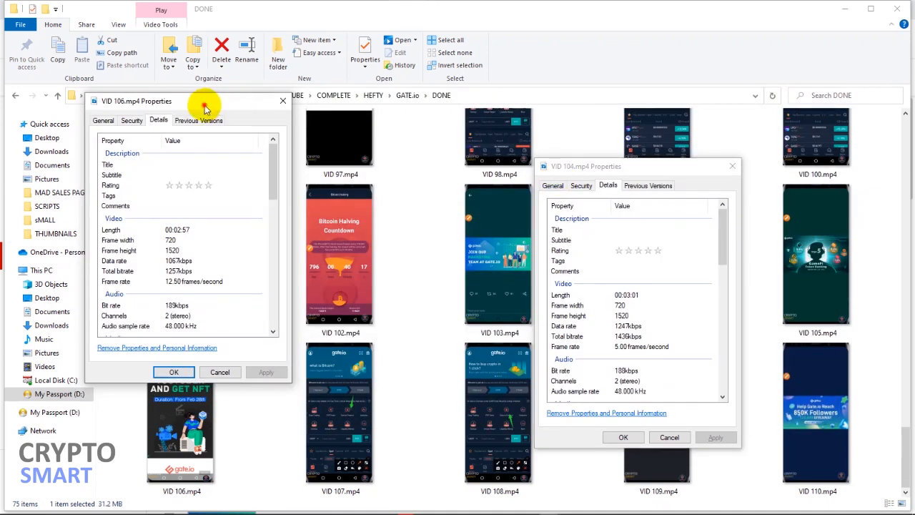
{"action": "left_click_drag", "start_coordinate": [204, 101], "coordinate": [446, 166]}
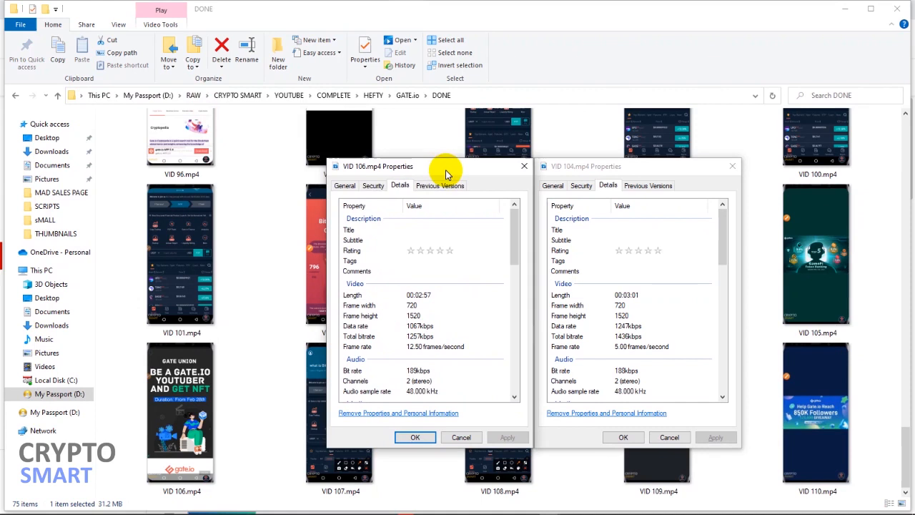
{"action": "mouse_move", "coordinate": [433, 181]}
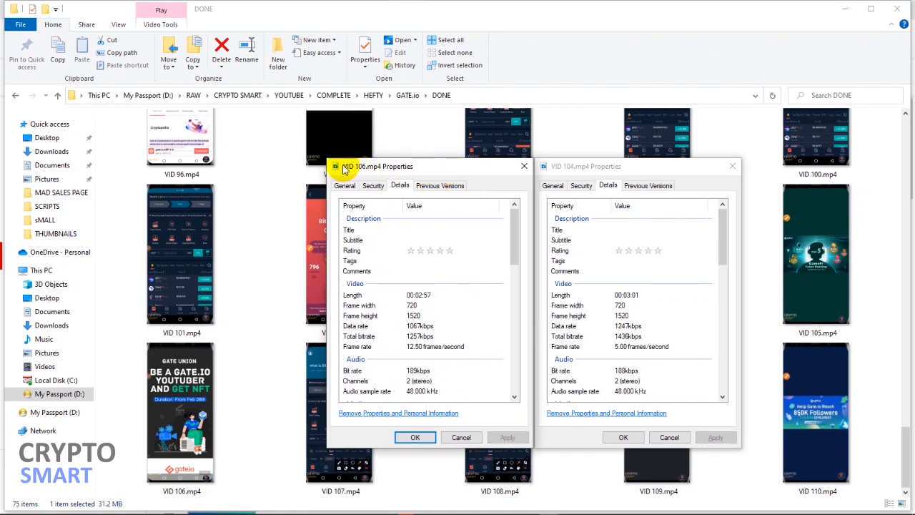
{"action": "mouse_move", "coordinate": [347, 162]}
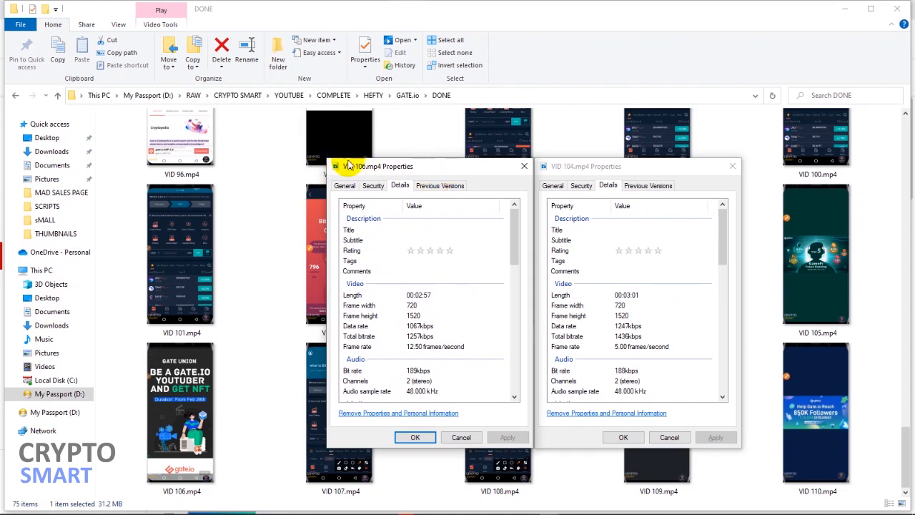
{"action": "mouse_move", "coordinate": [384, 173]}
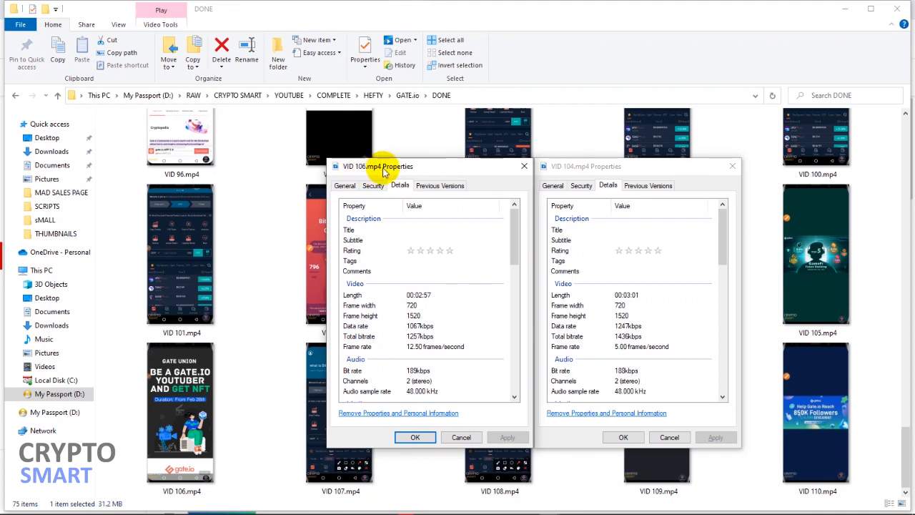
{"action": "mouse_move", "coordinate": [579, 172]}
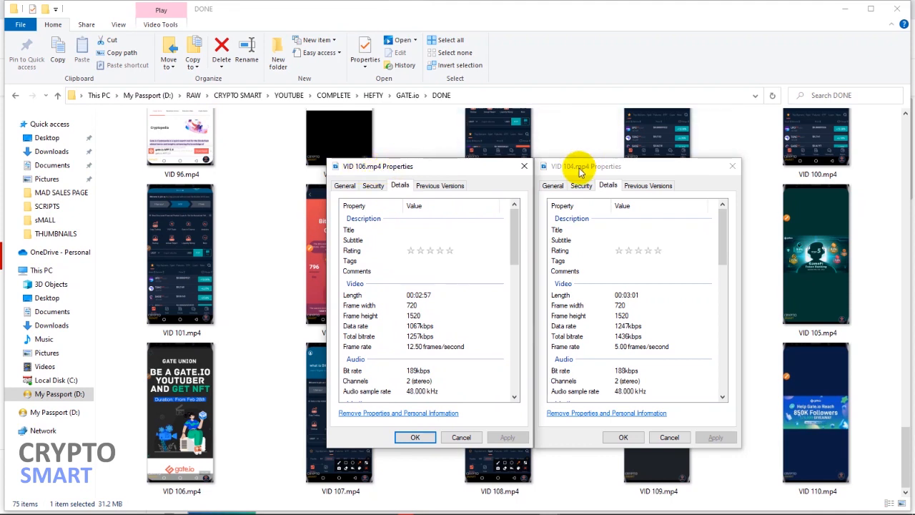
{"action": "mouse_move", "coordinate": [499, 235]}
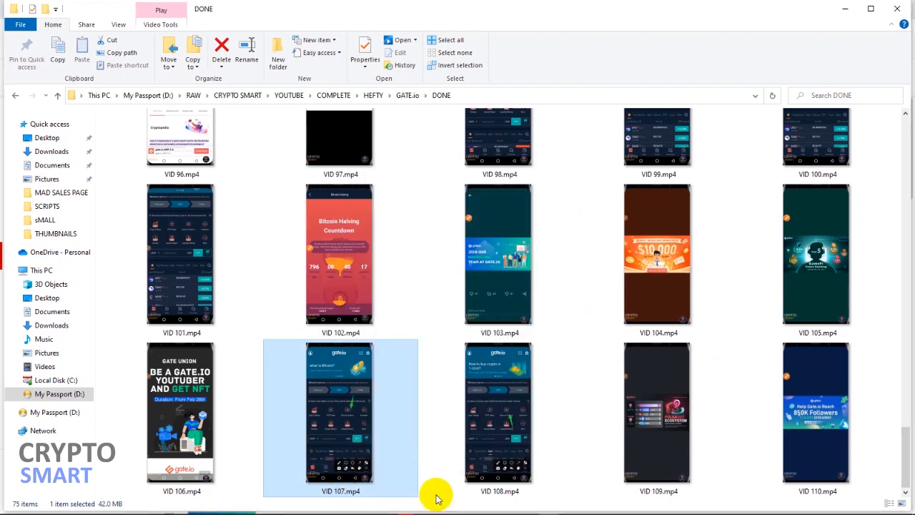
View VID 107.mp4's Details tab, which reports 50.00 frames/second.
{"action": "left_click", "coordinate": [362, 45]}
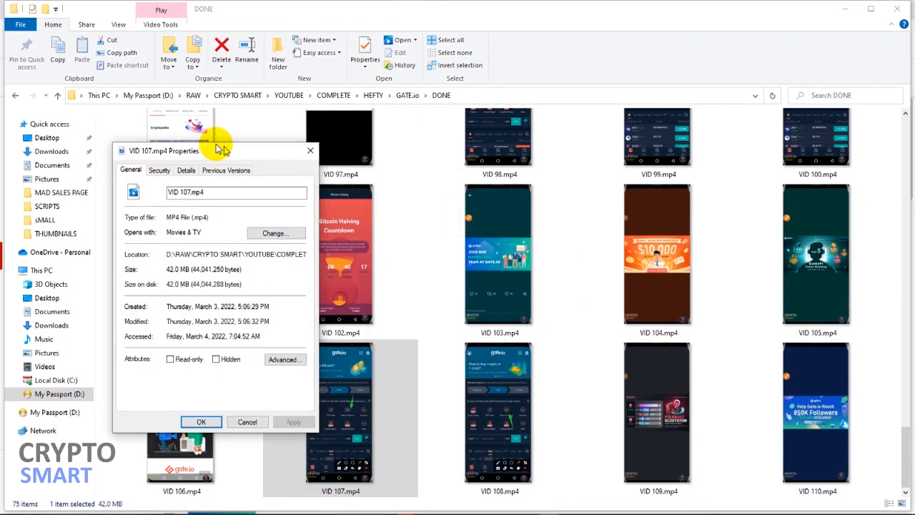
{"action": "left_click", "coordinate": [185, 167]}
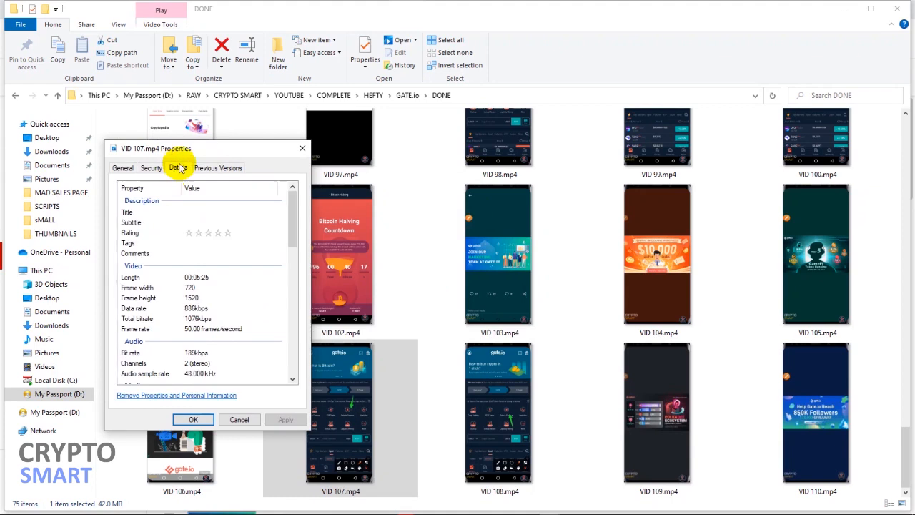
{"action": "key", "text": "Alt+Tab"}
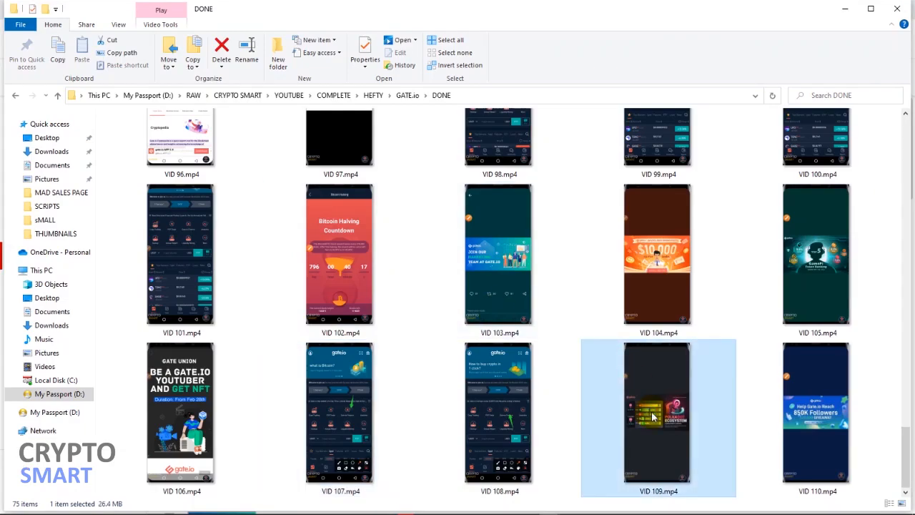
Open VID 109.mp4's Details (3:15, 5.00 fps) alongside the other three dialogs.
{"action": "right_click", "coordinate": [655, 416]}
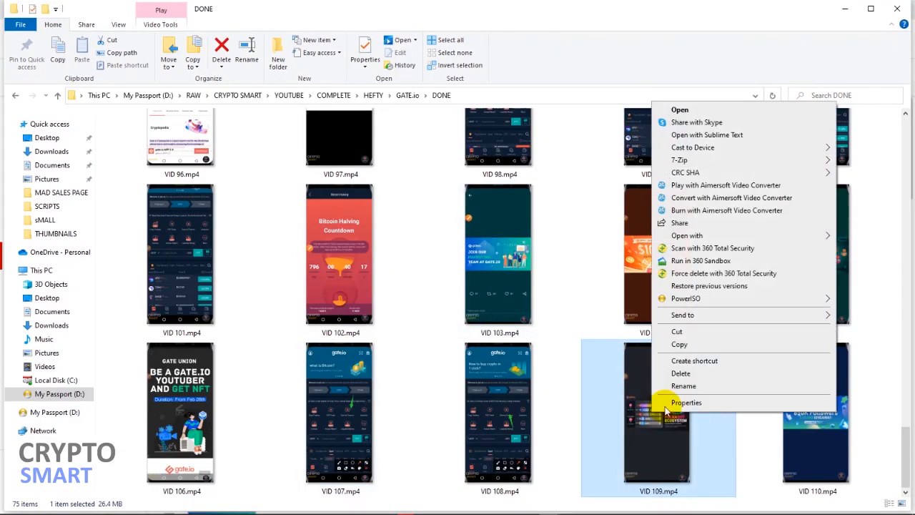
{"action": "left_click", "coordinate": [686, 403]}
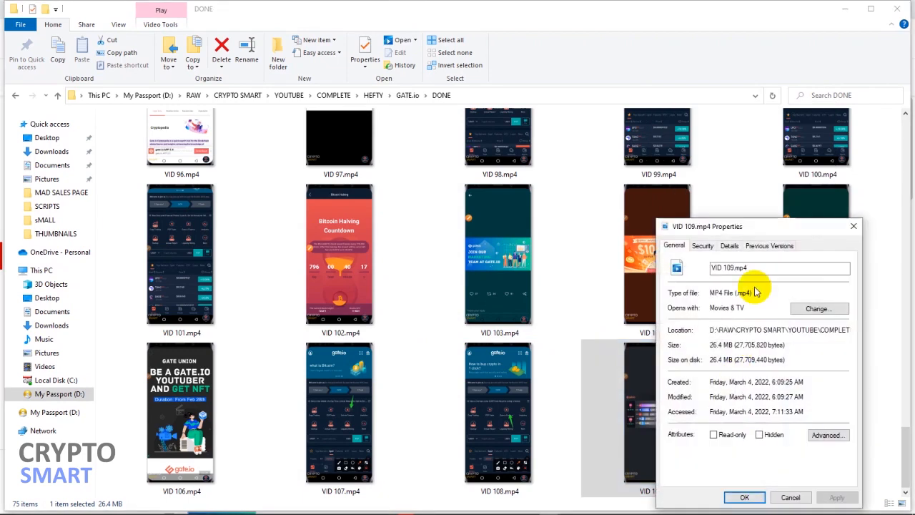
{"action": "left_click", "coordinate": [729, 245]}
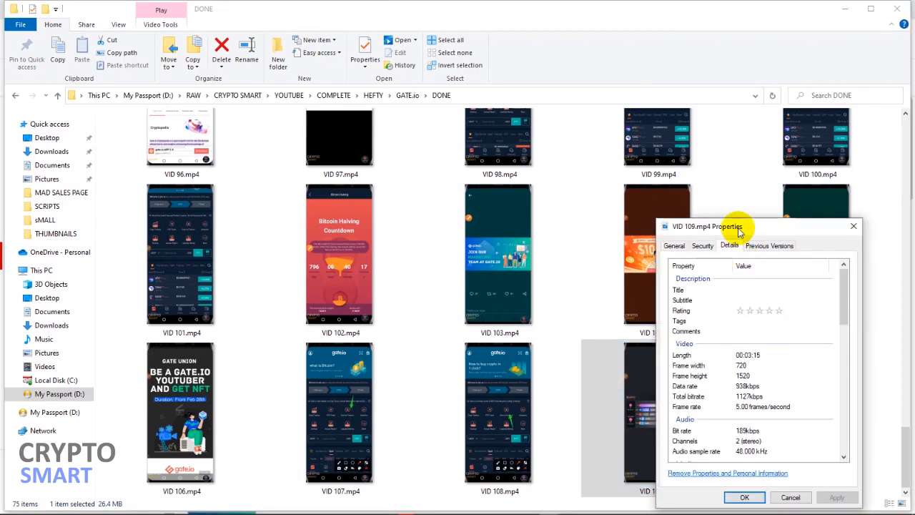
{"action": "key", "text": "alt+tab"}
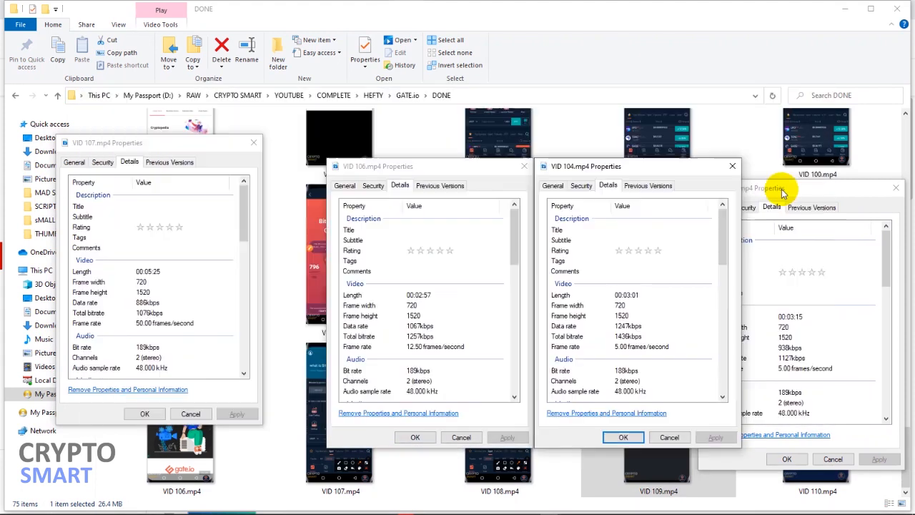
{"action": "mouse_move", "coordinate": [799, 180]}
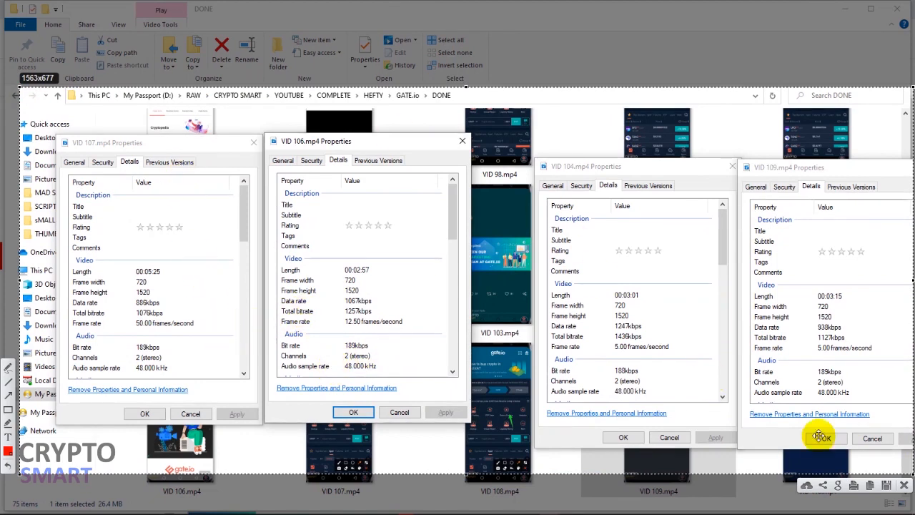
{"action": "mouse_move", "coordinate": [10, 397]}
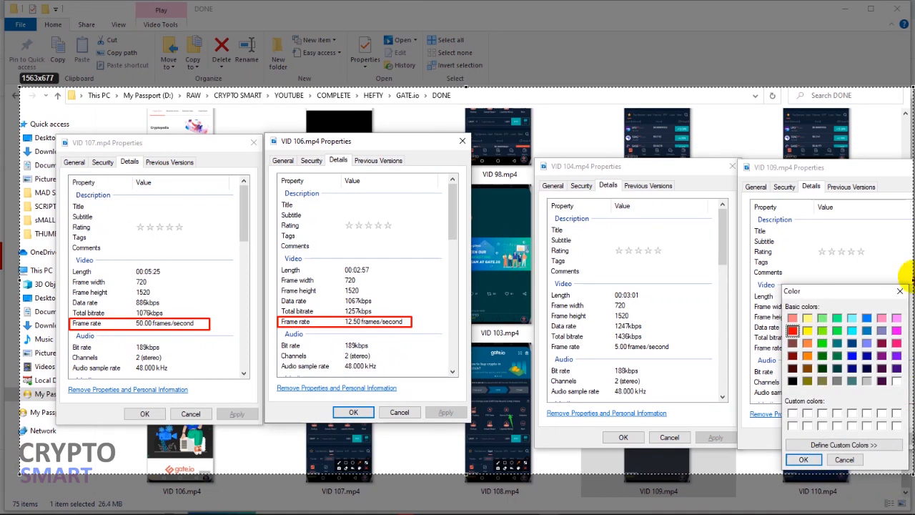
Pick the highlight colour for the frame-rate boxes in the screenshot annotation.
{"action": "left_click", "coordinate": [820, 352]}
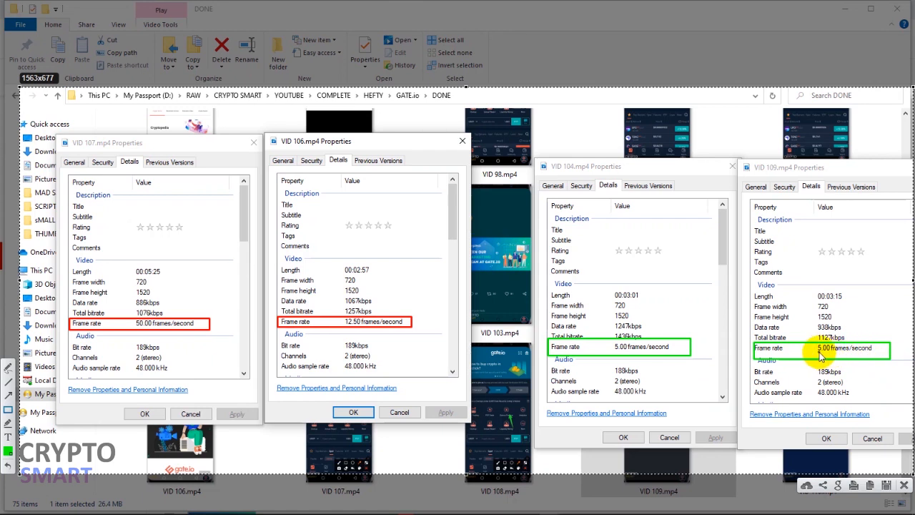
{"action": "mouse_move", "coordinate": [843, 357]}
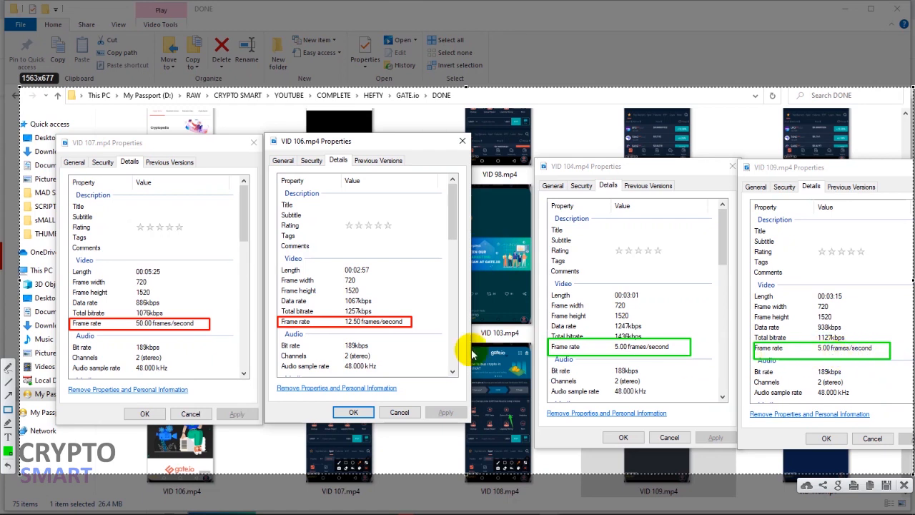
{"action": "mouse_move", "coordinate": [352, 330]}
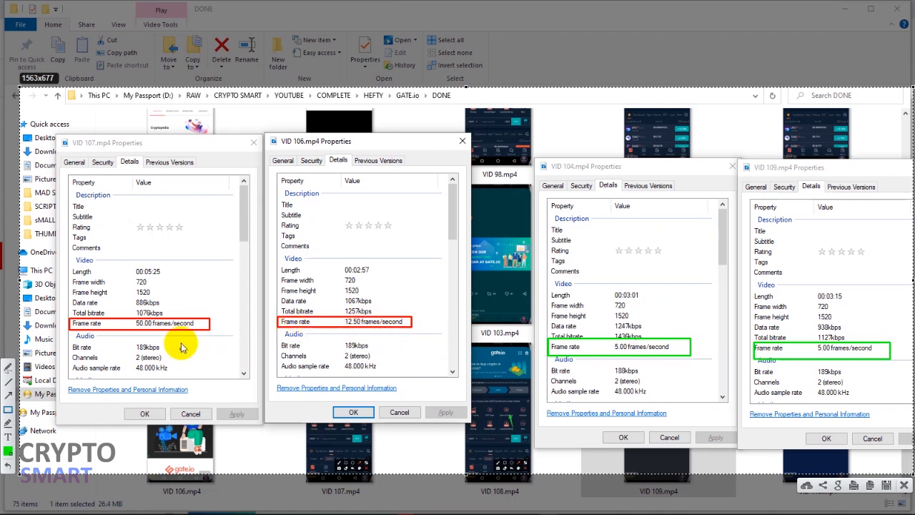
{"action": "mouse_move", "coordinate": [452, 345]}
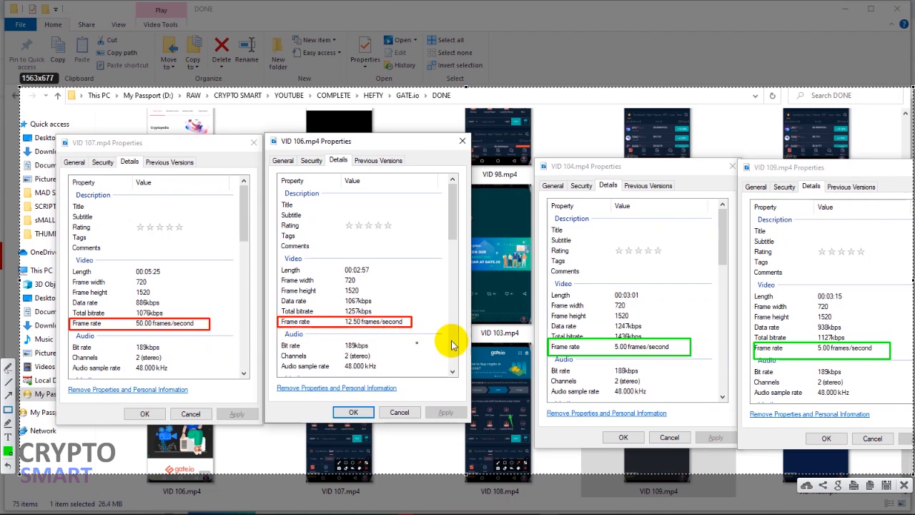
{"action": "mouse_move", "coordinate": [581, 185]}
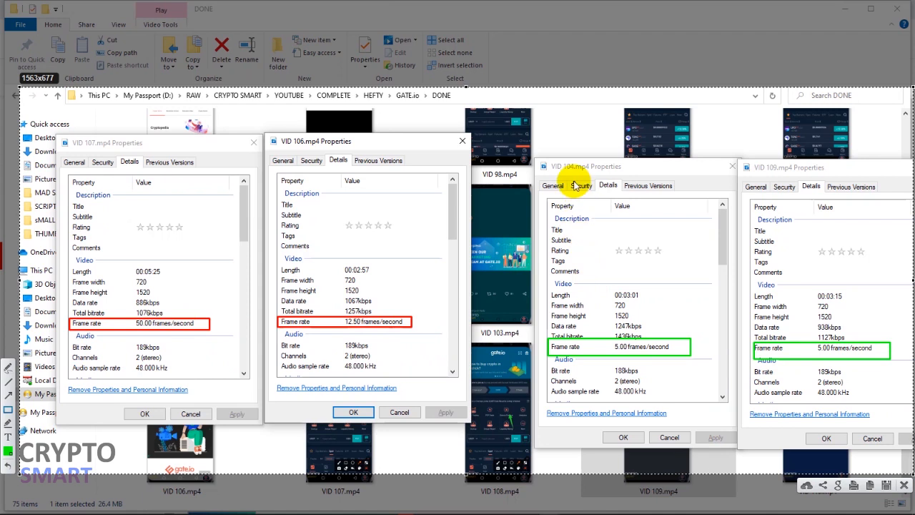
{"action": "mouse_move", "coordinate": [600, 215]}
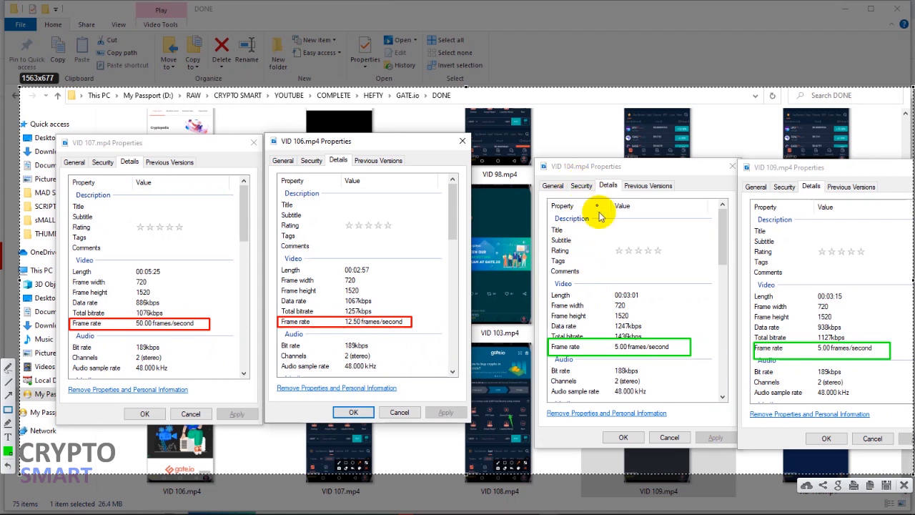
{"action": "mouse_move", "coordinate": [592, 331]}
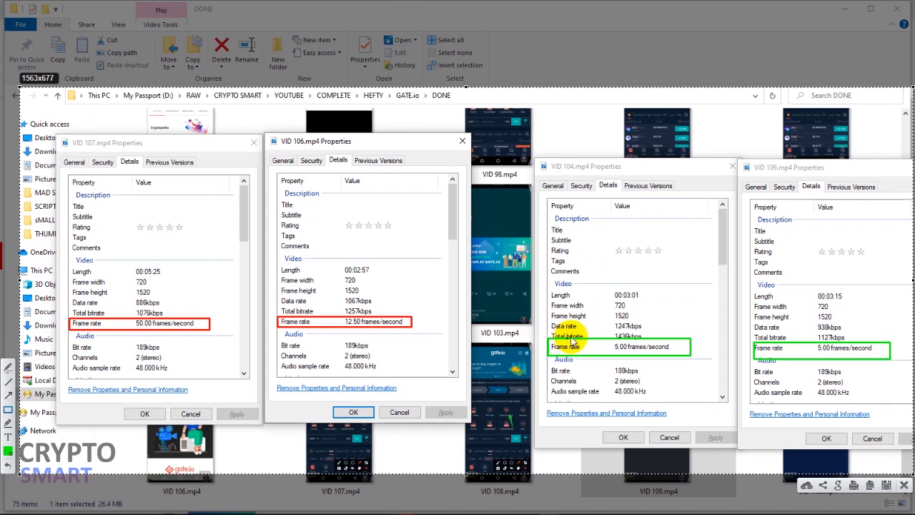
{"action": "mouse_move", "coordinate": [801, 359]}
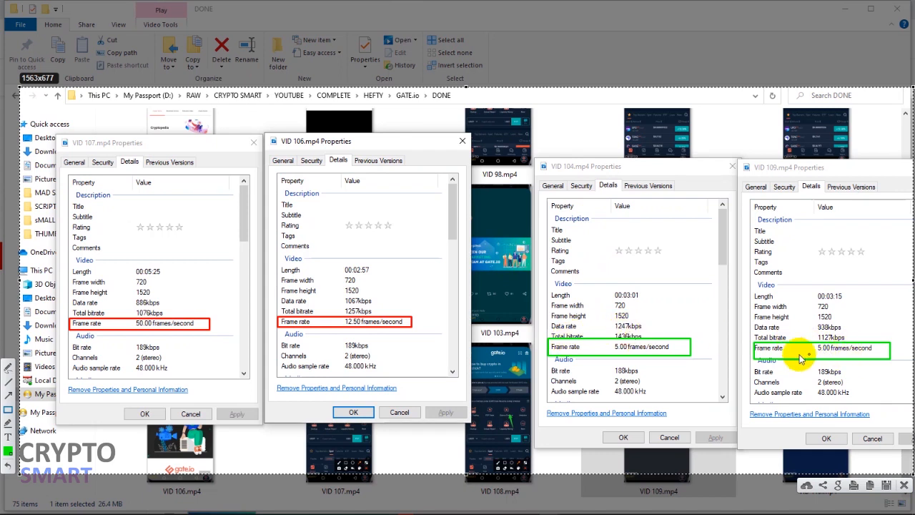
{"action": "mouse_move", "coordinate": [822, 354]}
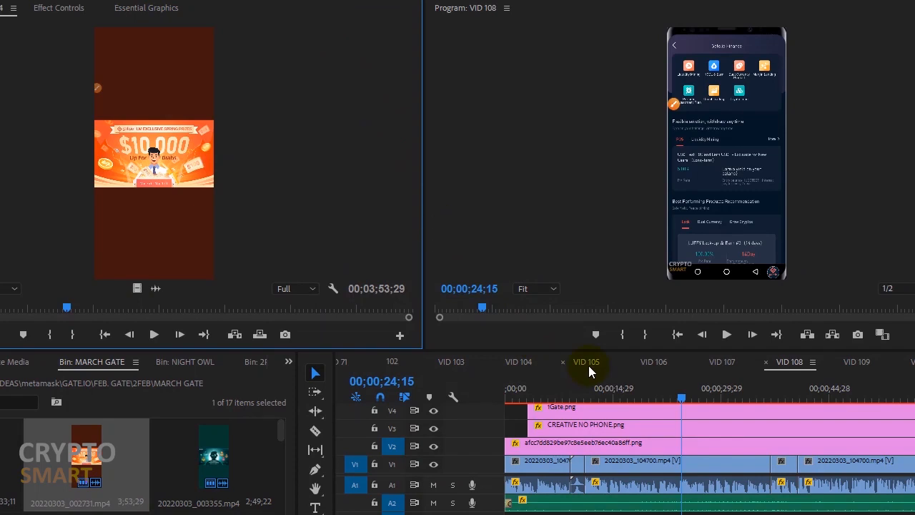
{"action": "mouse_move", "coordinate": [738, 375]}
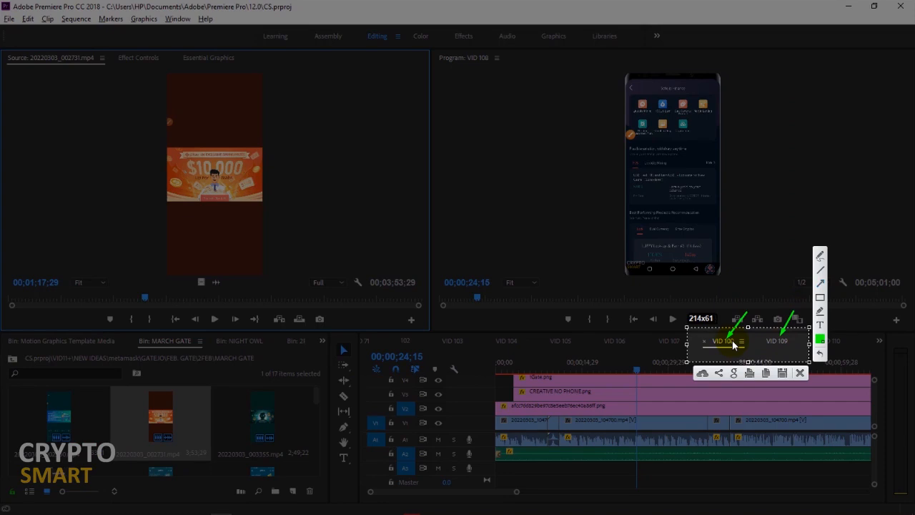
Switch Premiere Pro to the VID 108 sequence with H.264 export to VID 108.mp4.
{"action": "left_click", "coordinate": [800, 373]}
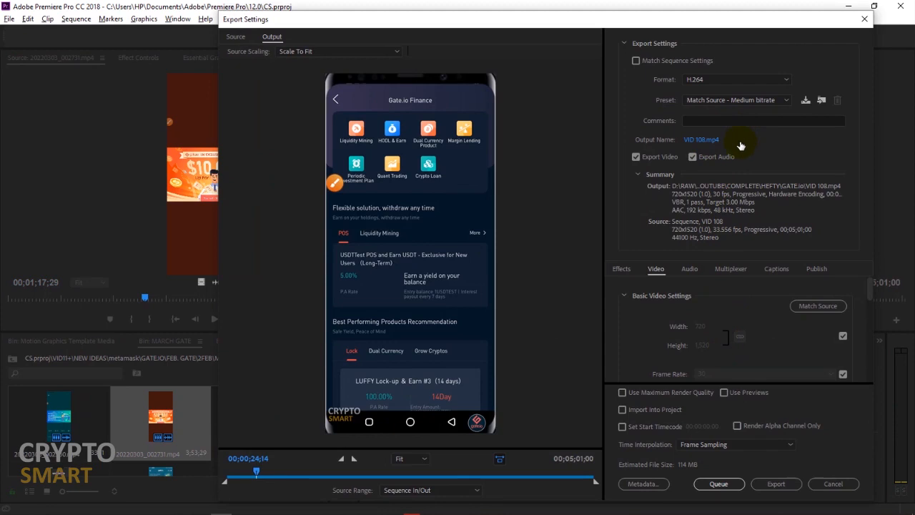
{"action": "mouse_move", "coordinate": [784, 312]}
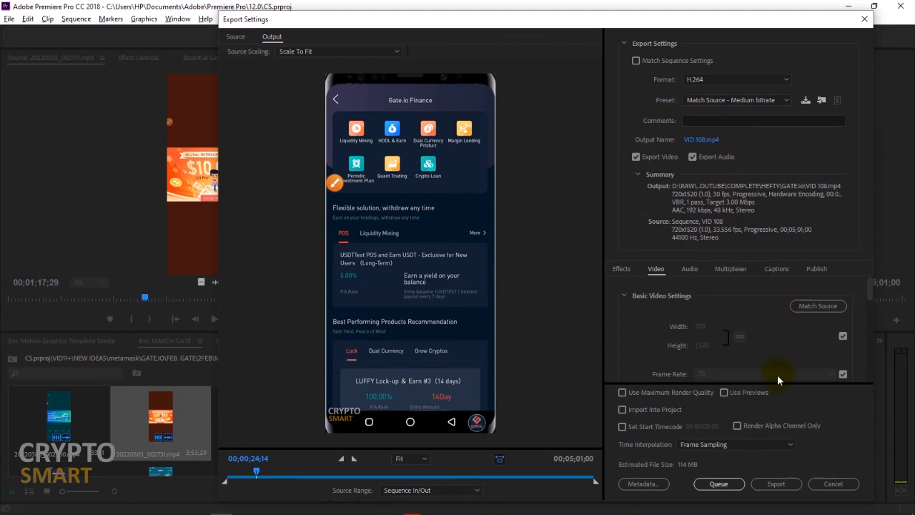
{"action": "mouse_move", "coordinate": [774, 375]}
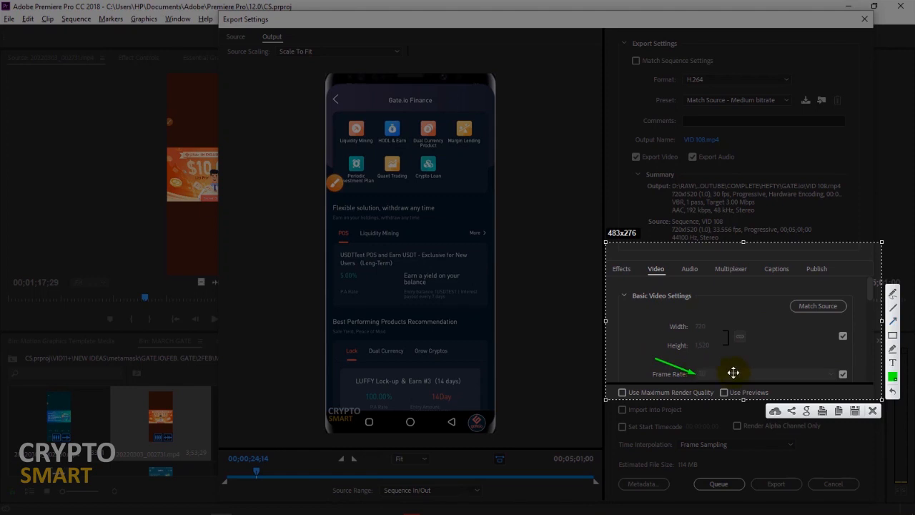
{"action": "mouse_move", "coordinate": [842, 375]}
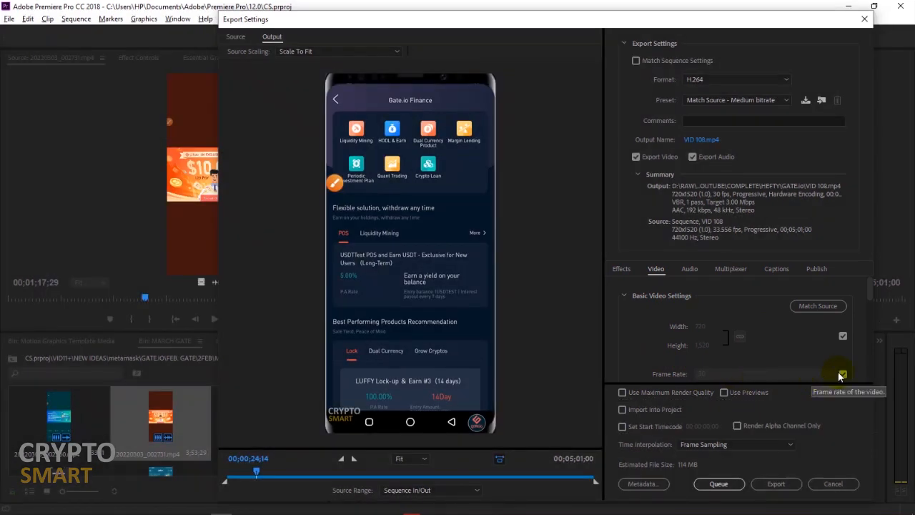
Set VID 108's export frame rate to 10 fps, then cancel Export Settings.
{"action": "left_click", "coordinate": [839, 374]}
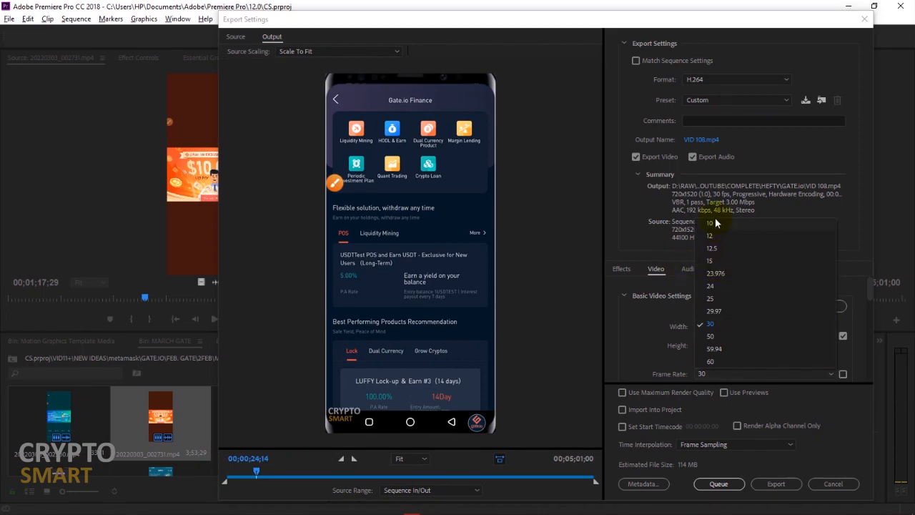
{"action": "left_click", "coordinate": [708, 222]}
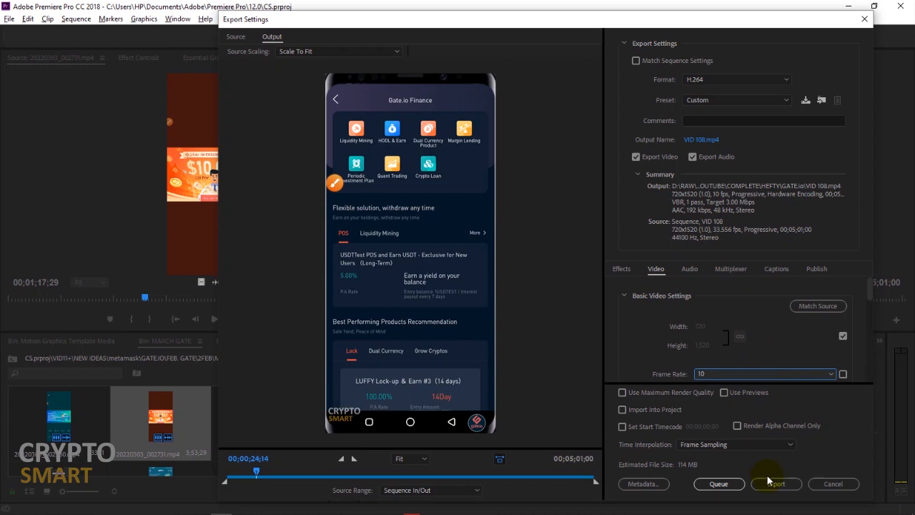
{"action": "mouse_move", "coordinate": [775, 483]}
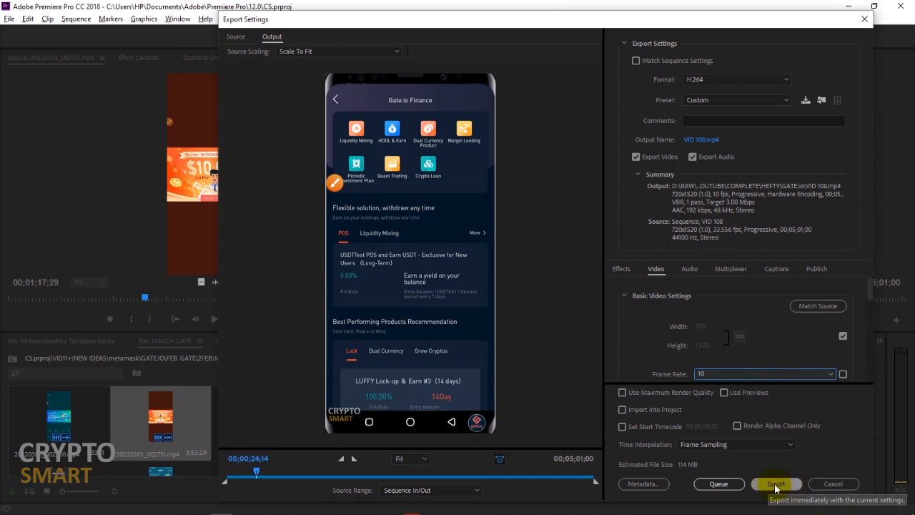
{"action": "mouse_move", "coordinate": [831, 483]}
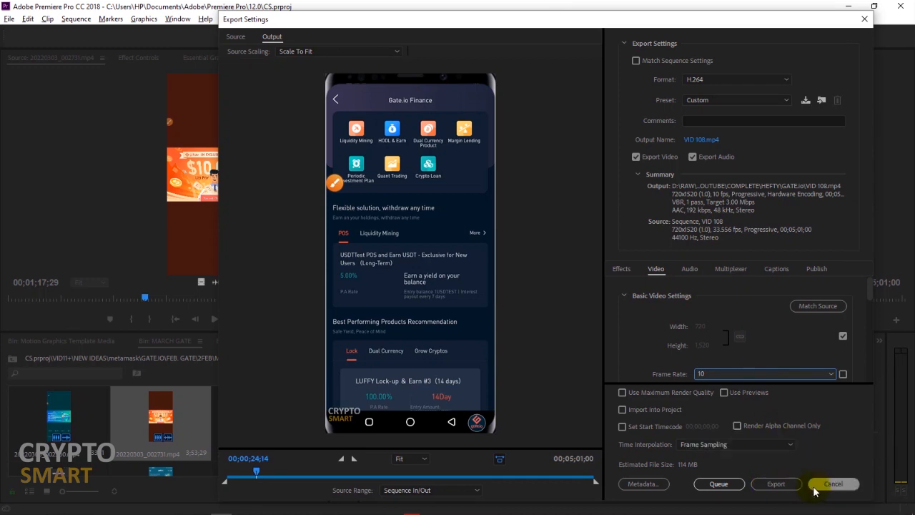
{"action": "left_click", "coordinate": [835, 483]}
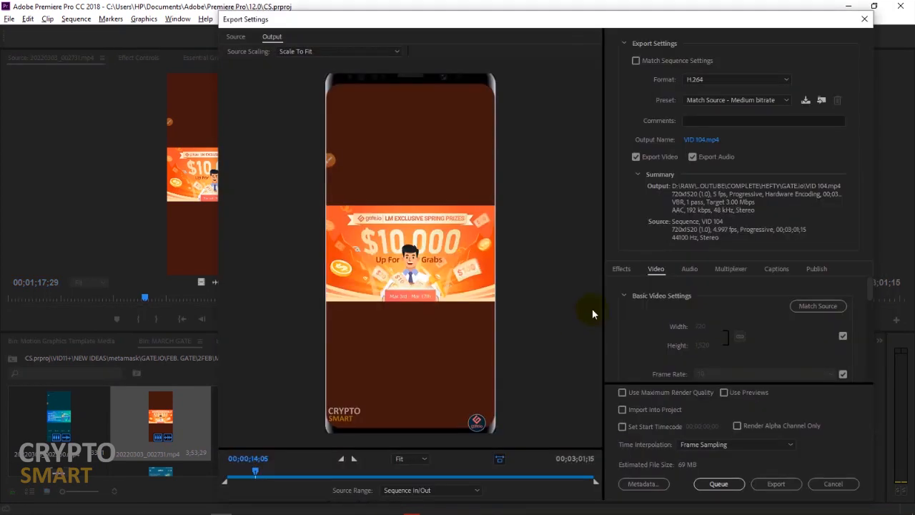
{"action": "mouse_move", "coordinate": [762, 353]}
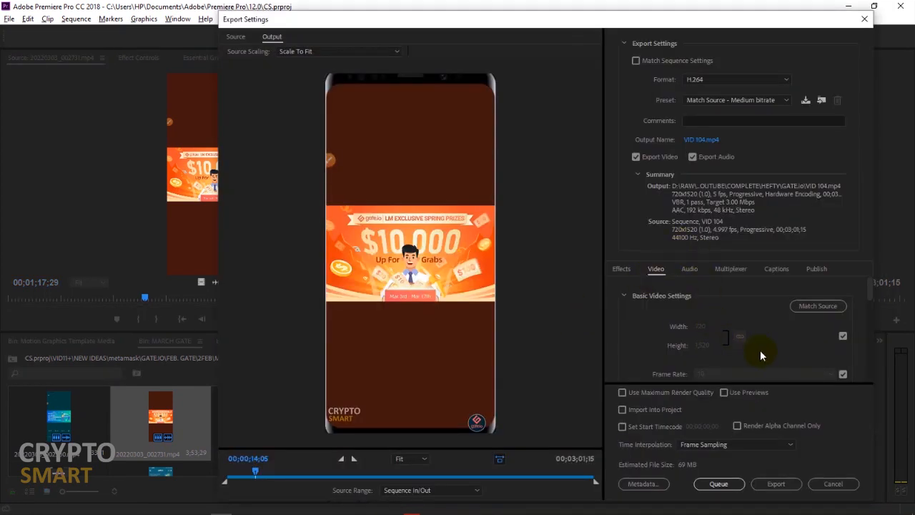
{"action": "mouse_move", "coordinate": [739, 314]}
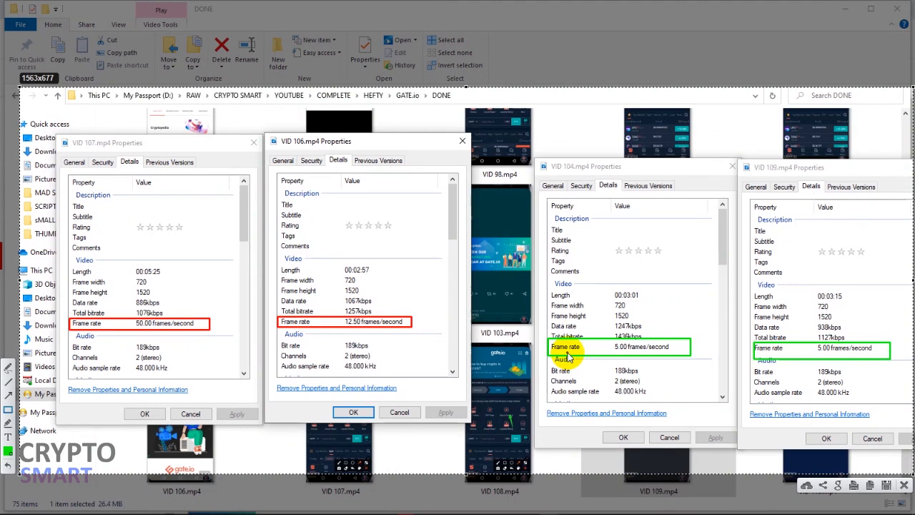
Switch from File Explorer to the browser showing the appuals processing-abandoned article.
{"action": "key", "text": "alt+tab"}
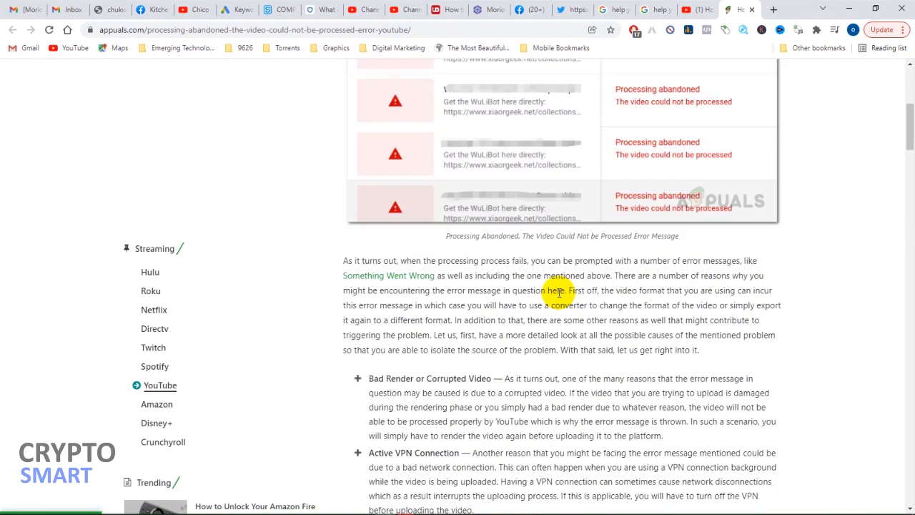
Scroll through the appuals article's causes and fixes, then go to the YouTube Studio tab.
{"action": "scroll", "scroll_direction": "down", "scroll_amount": 3}
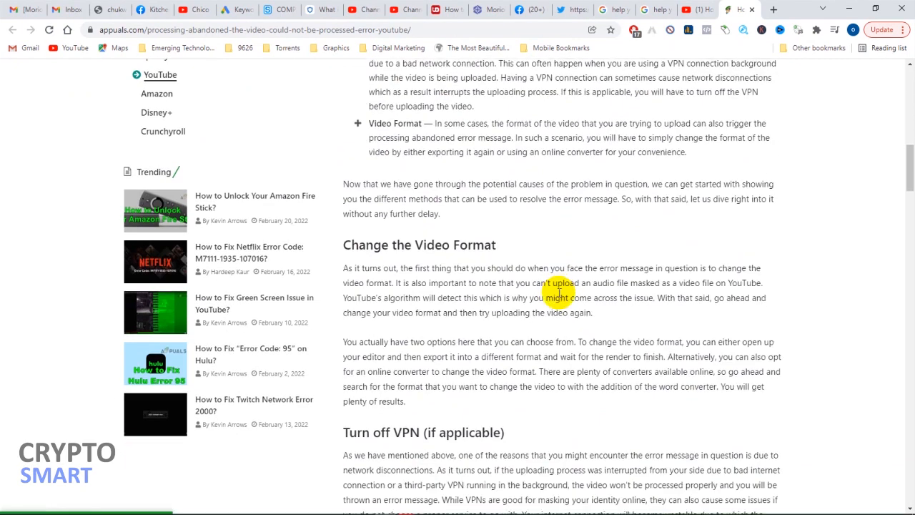
{"action": "scroll", "scroll_direction": "down", "scroll_amount": 3}
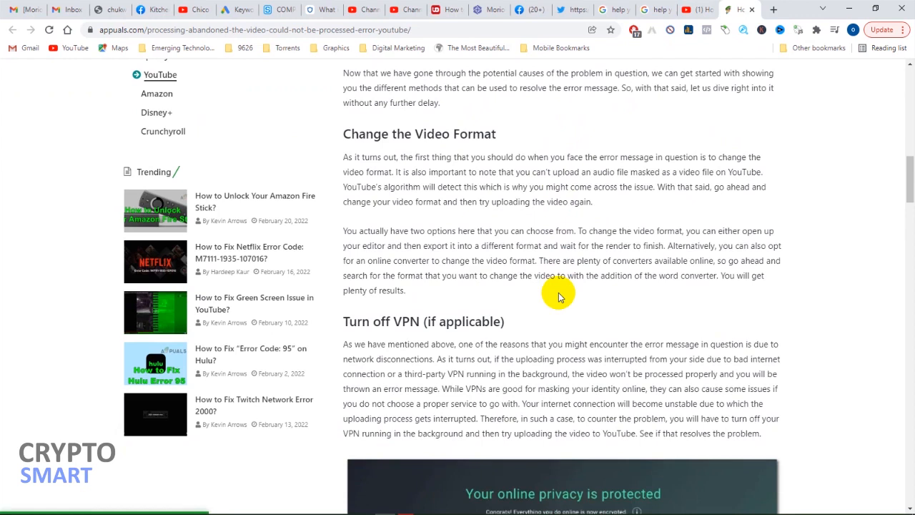
{"action": "scroll", "scroll_direction": "down", "scroll_amount": 3}
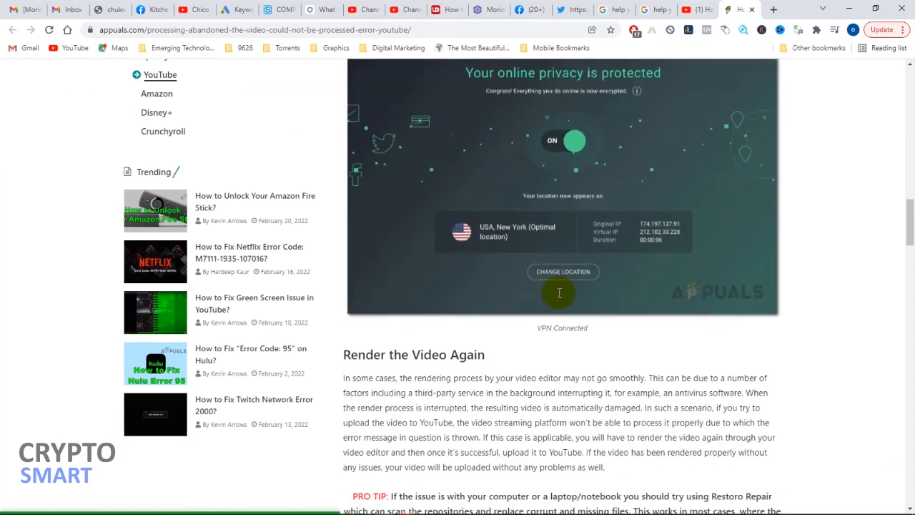
{"action": "scroll", "scroll_direction": "down", "scroll_amount": 3}
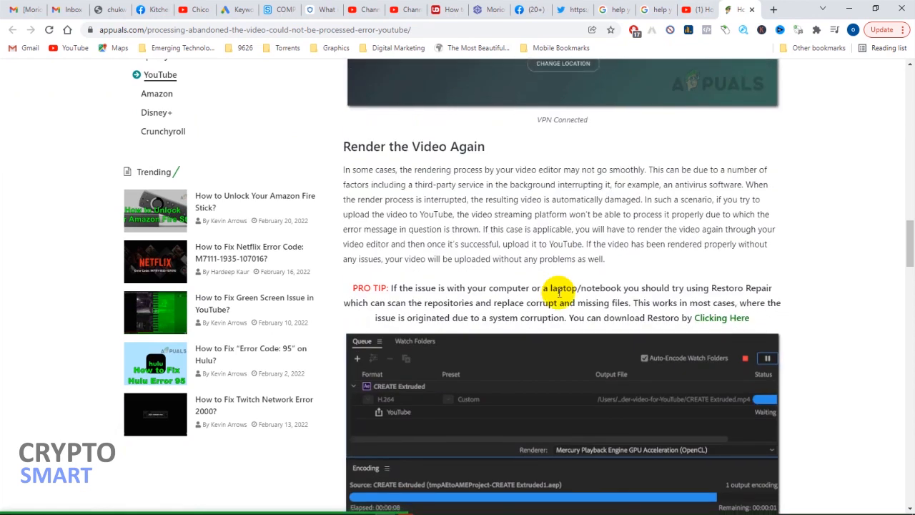
{"action": "mouse_move", "coordinate": [690, 9]}
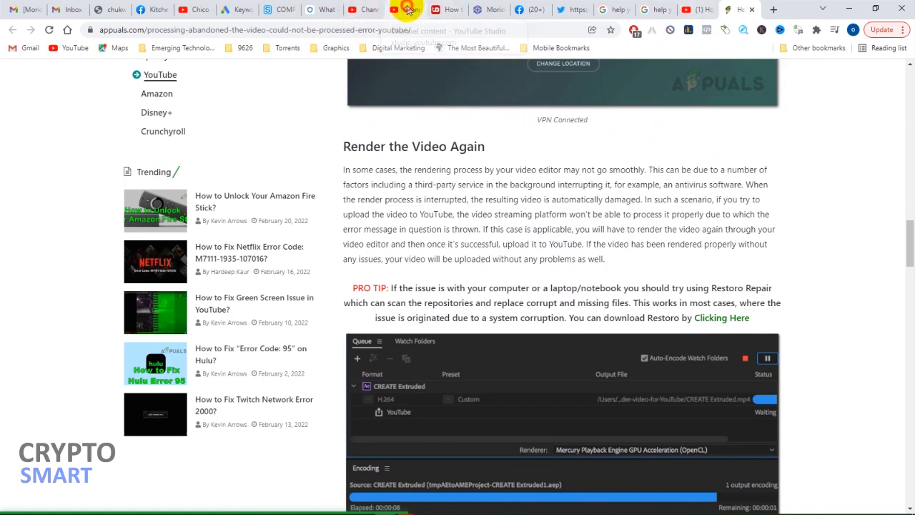
{"action": "left_click", "coordinate": [407, 10]}
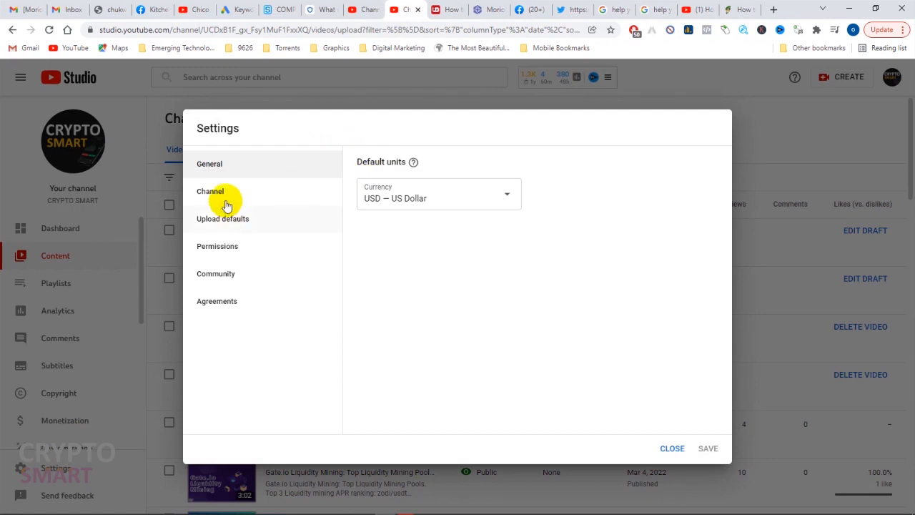
Confirm all three feature levels show Enabled under Channel > Feature eligibility, then close Settings.
{"action": "left_click", "coordinate": [210, 191]}
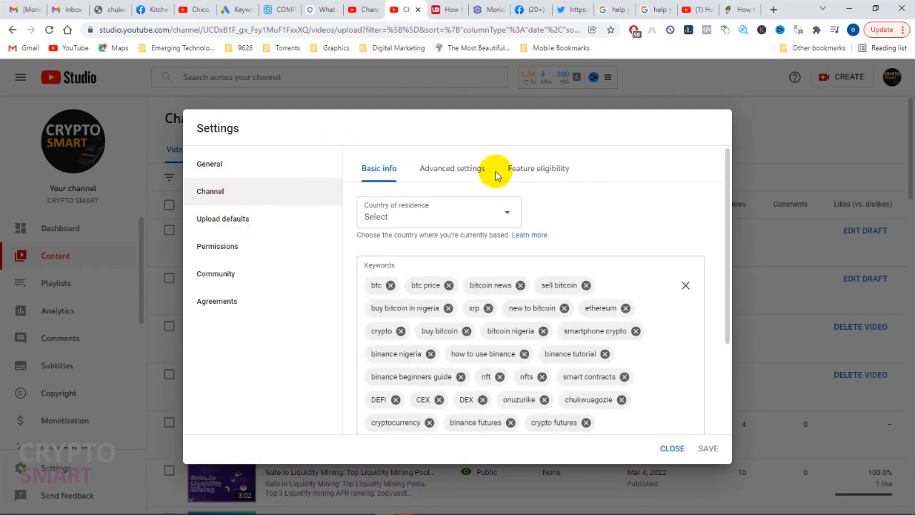
{"action": "left_click", "coordinate": [538, 168]}
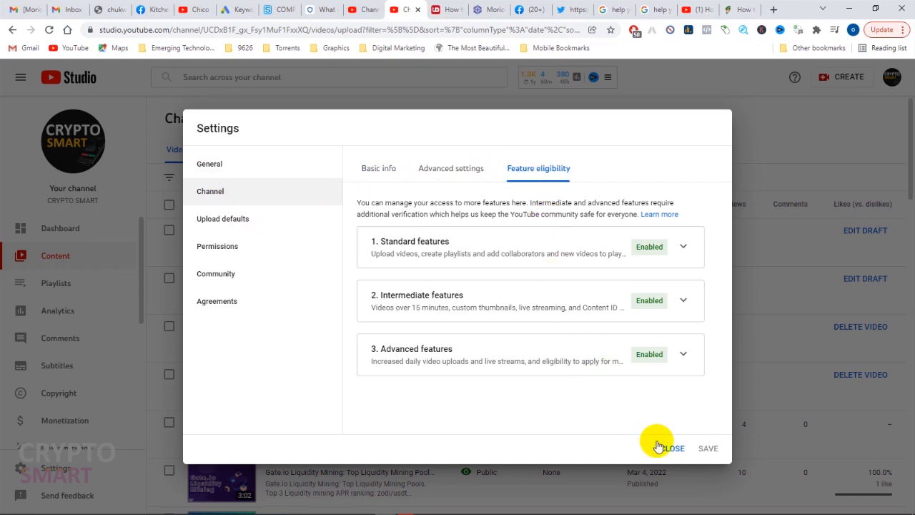
{"action": "mouse_move", "coordinate": [672, 453]}
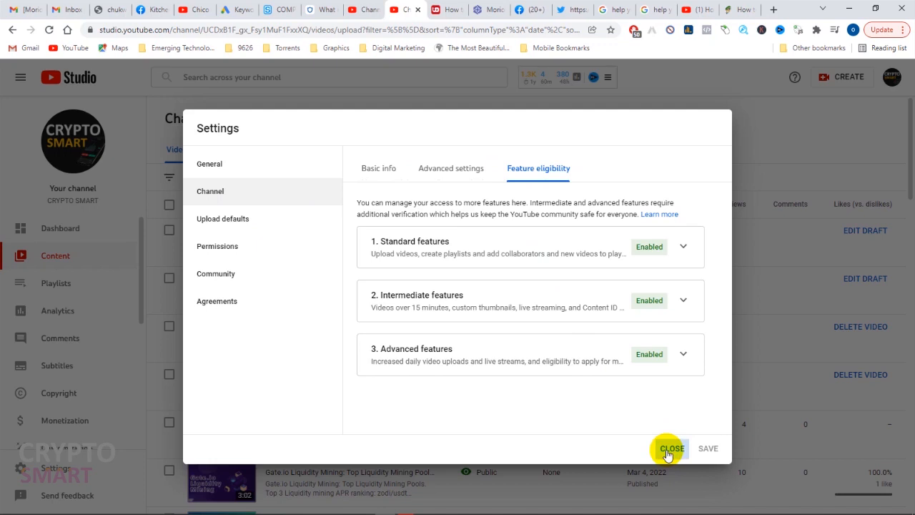
{"action": "left_click", "coordinate": [675, 448]}
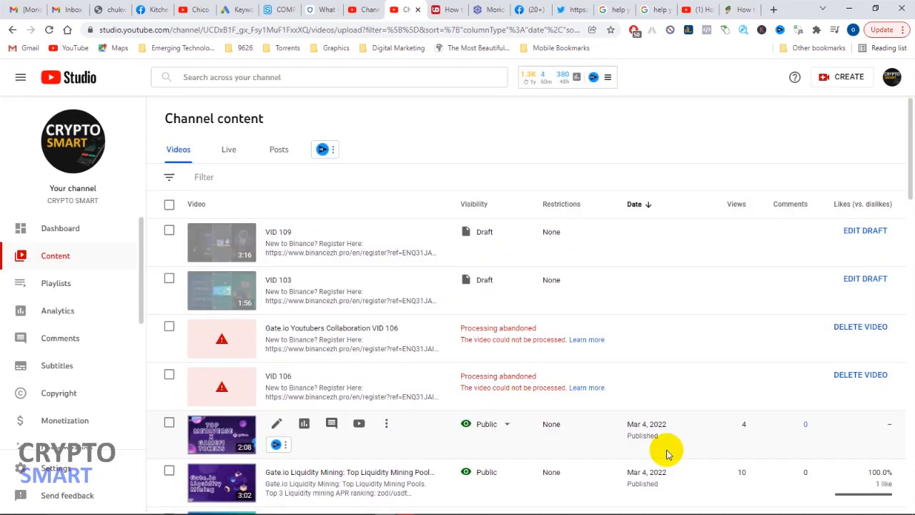